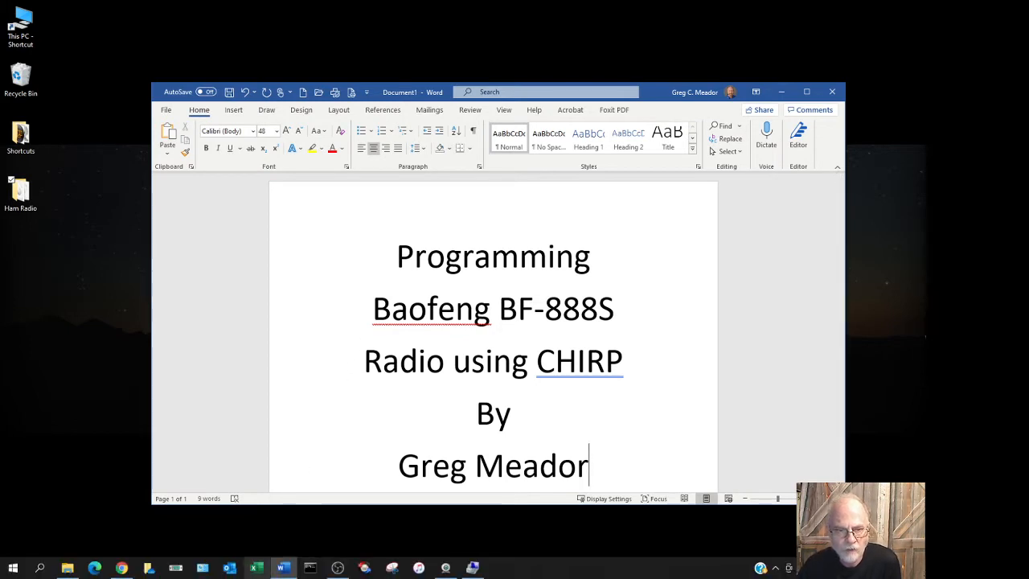
Bring up Chrome to view the Baofeng BF-888S Amazon listing, then the CHIRP home page
left_click(120, 569)
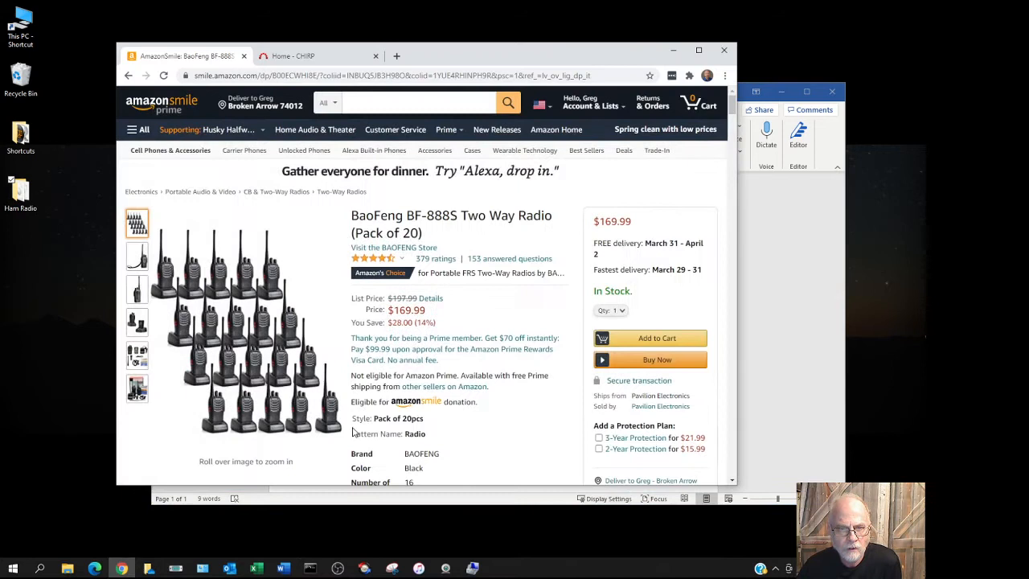
mouse_move(518, 441)
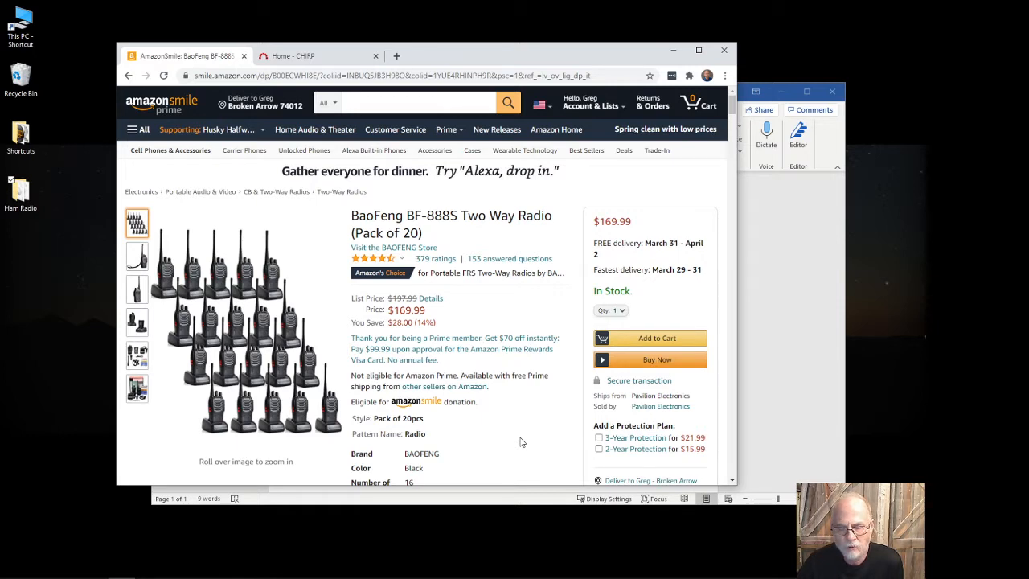
mouse_move(537, 390)
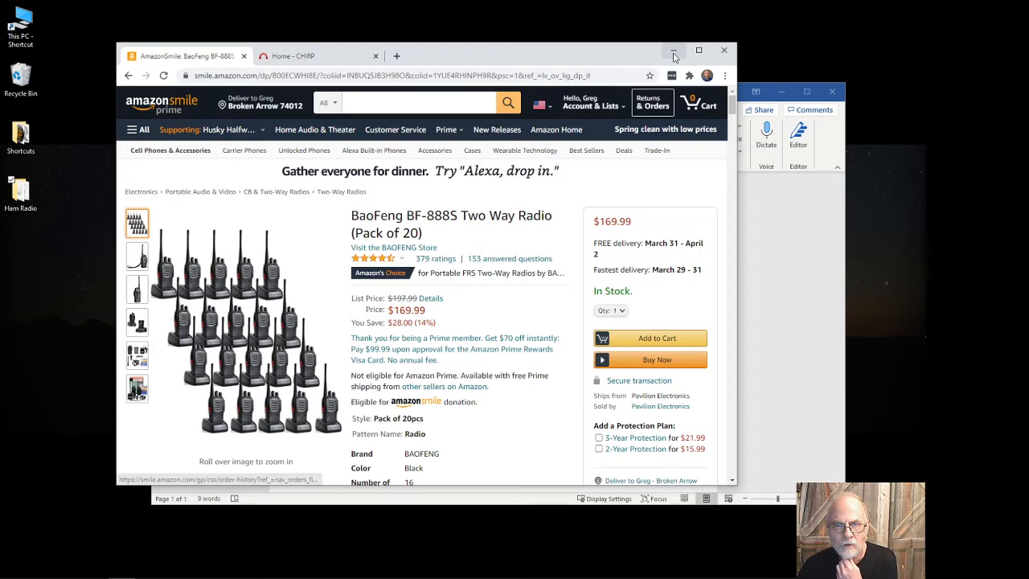
mouse_move(673, 49)
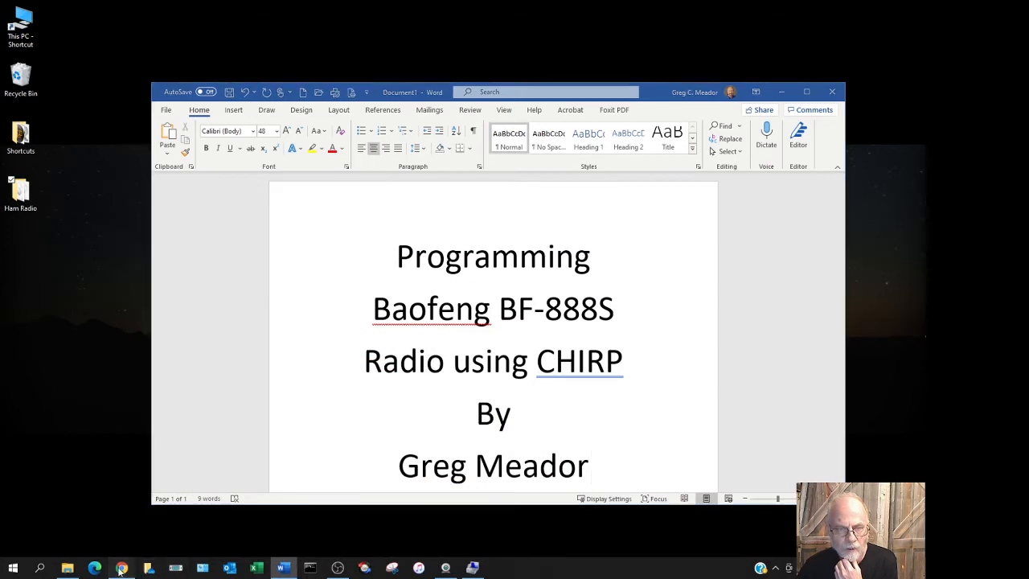
left_click(95, 569)
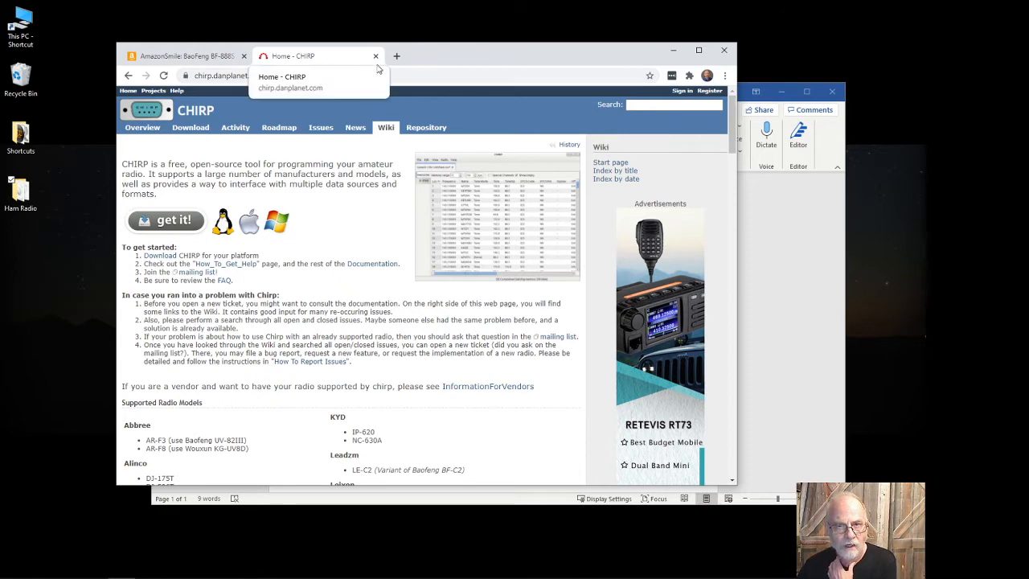
Search Bing for 'chirp software' in a new browser tab
left_click(395, 55)
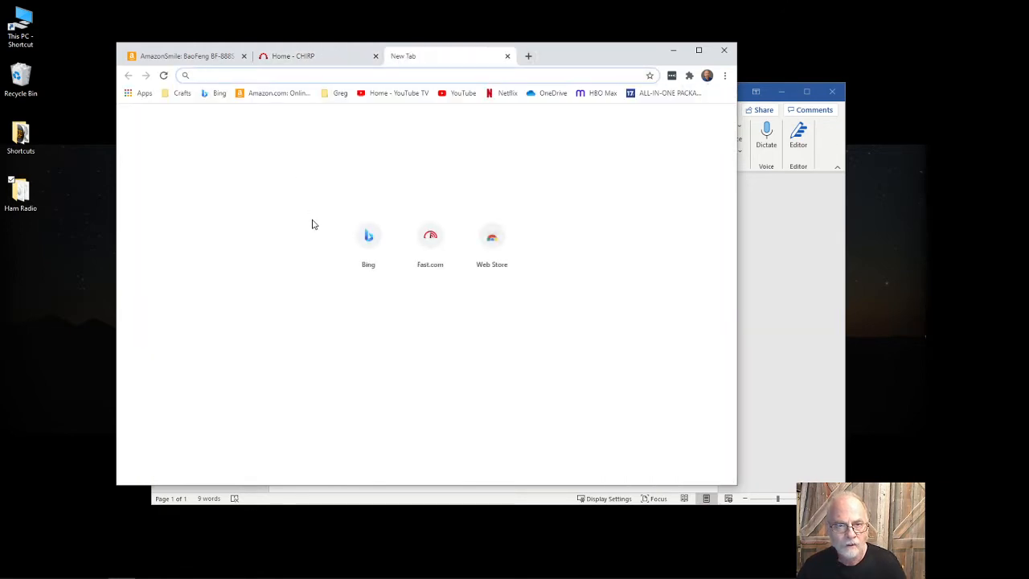
left_click(368, 234)
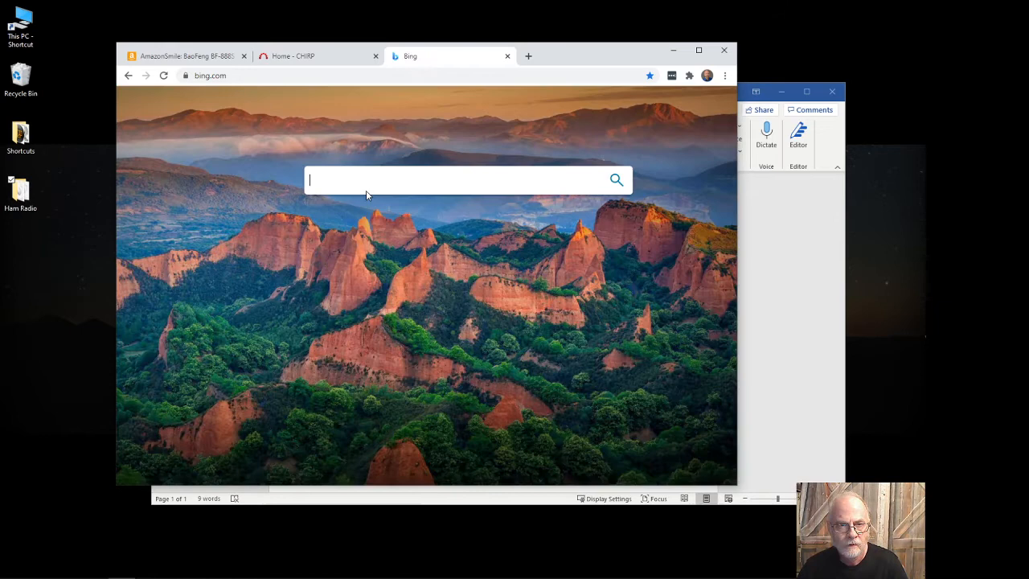
type("chirp")
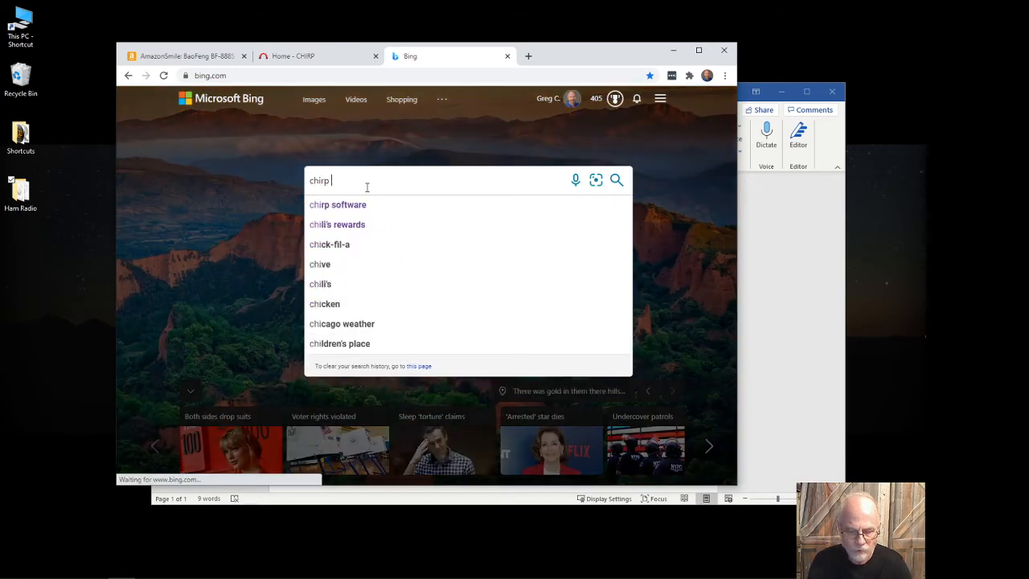
type("software")
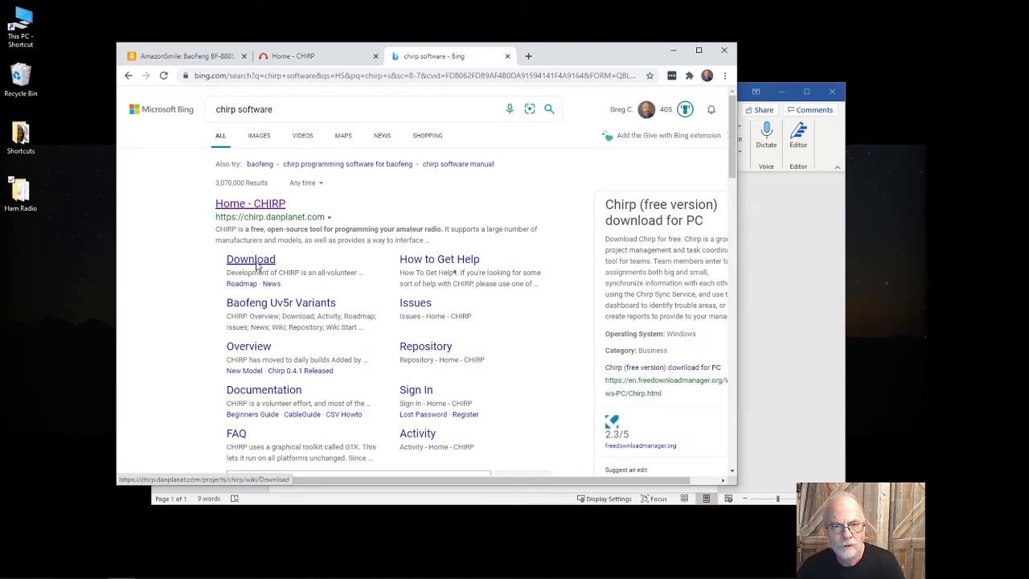
Review the Download - CHIRP page from the results, then close it to return to the home page
left_click(251, 259)
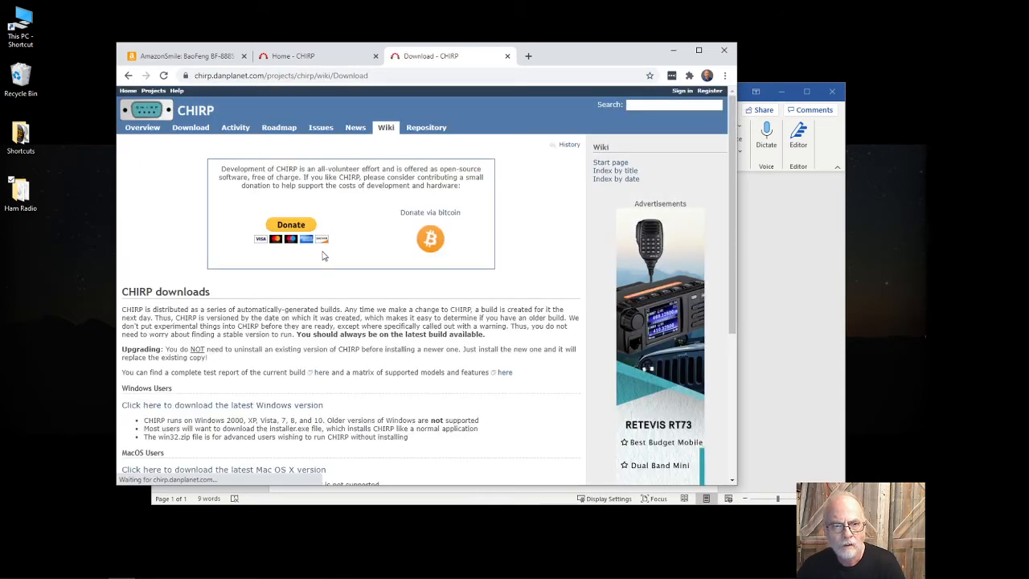
scroll("down", 3)
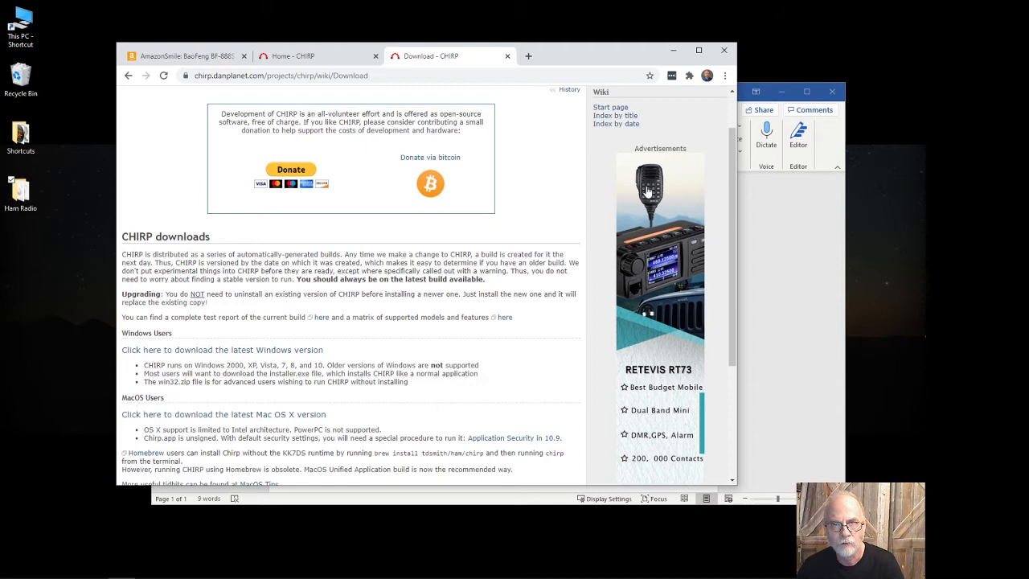
mouse_move(508, 56)
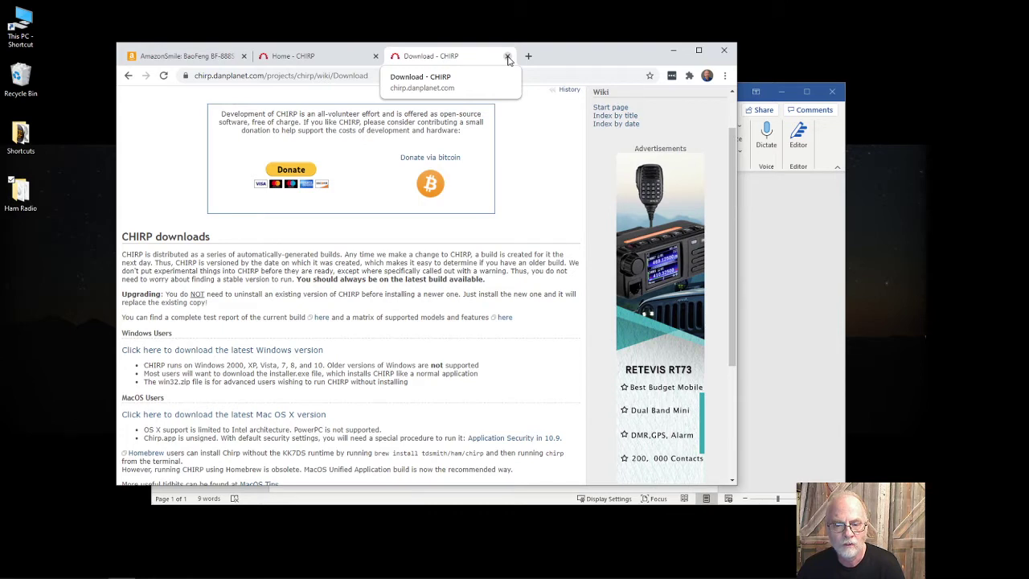
left_click(508, 55)
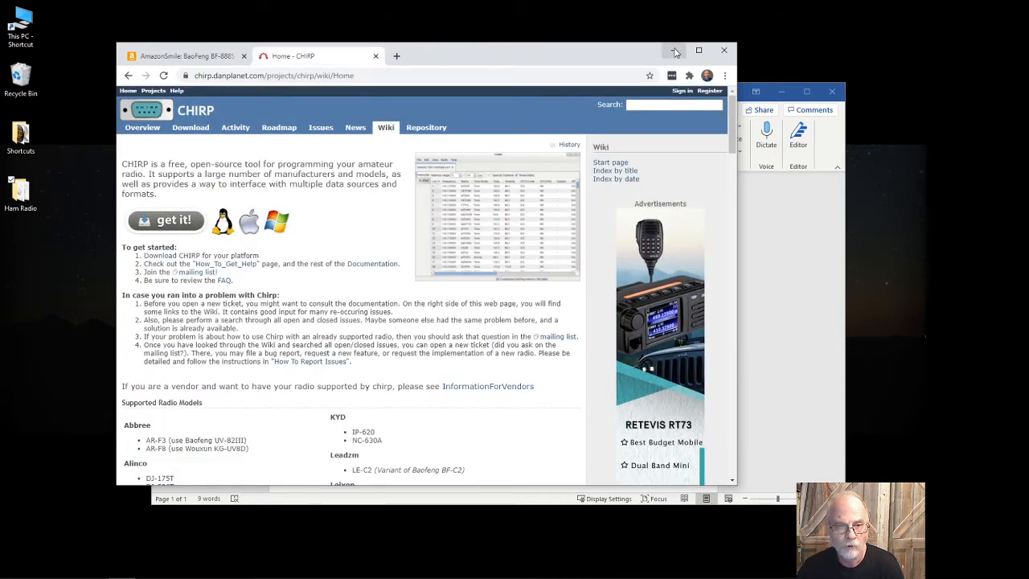
mouse_move(674, 50)
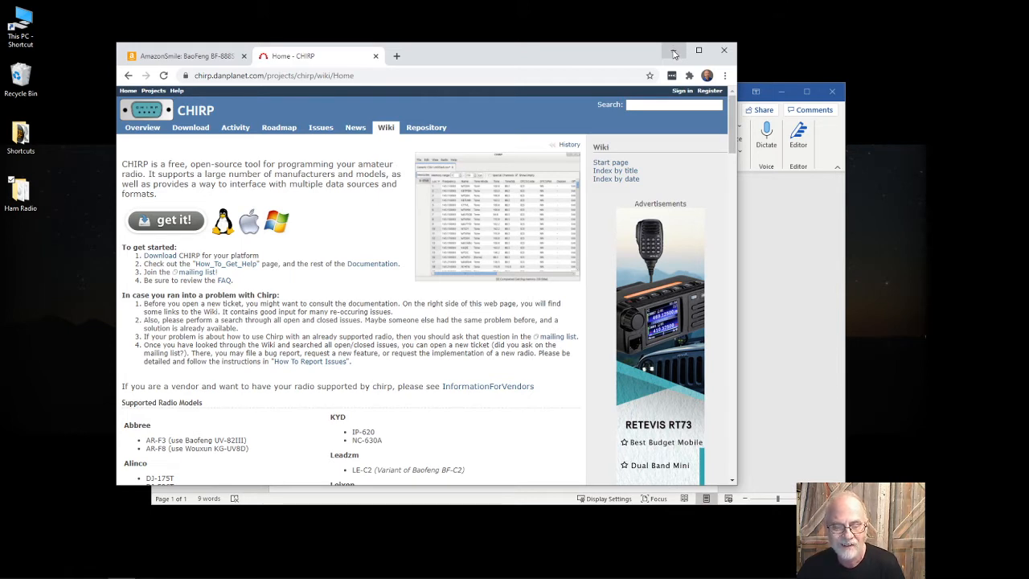
mouse_move(701, 155)
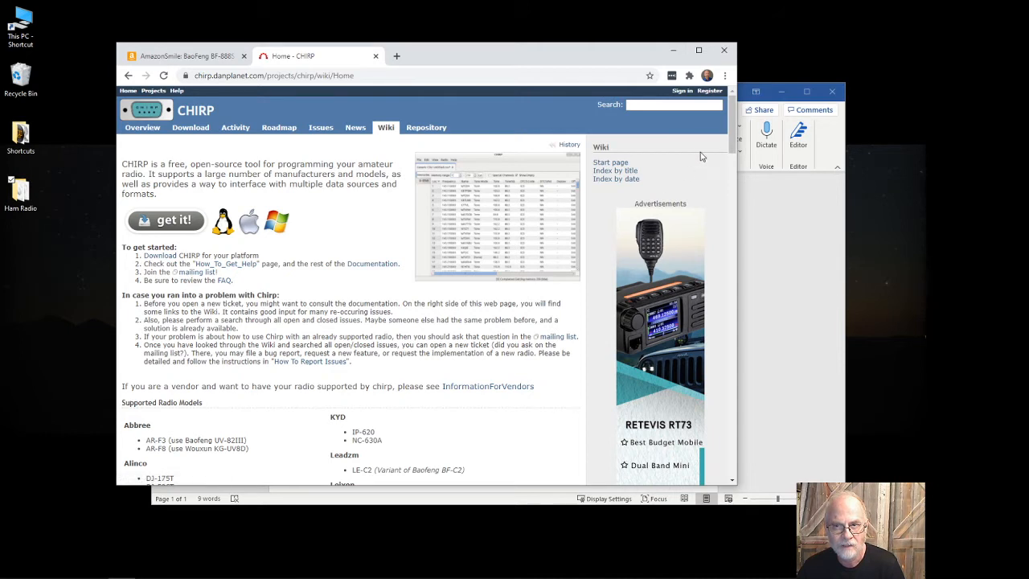
mouse_move(591, 74)
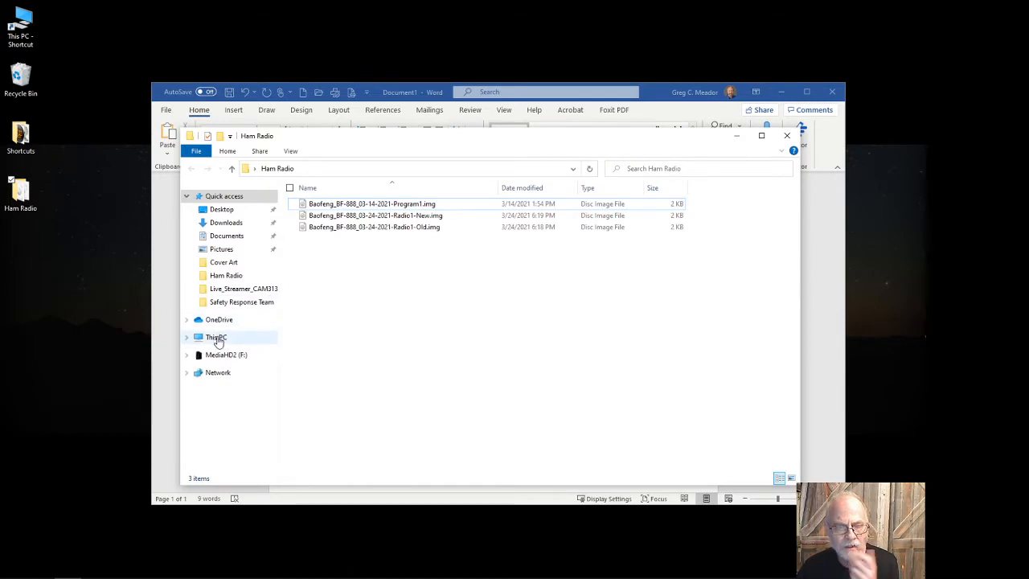
Open Manage for This PC from the File Explorer navigation pane
right_click(216, 337)
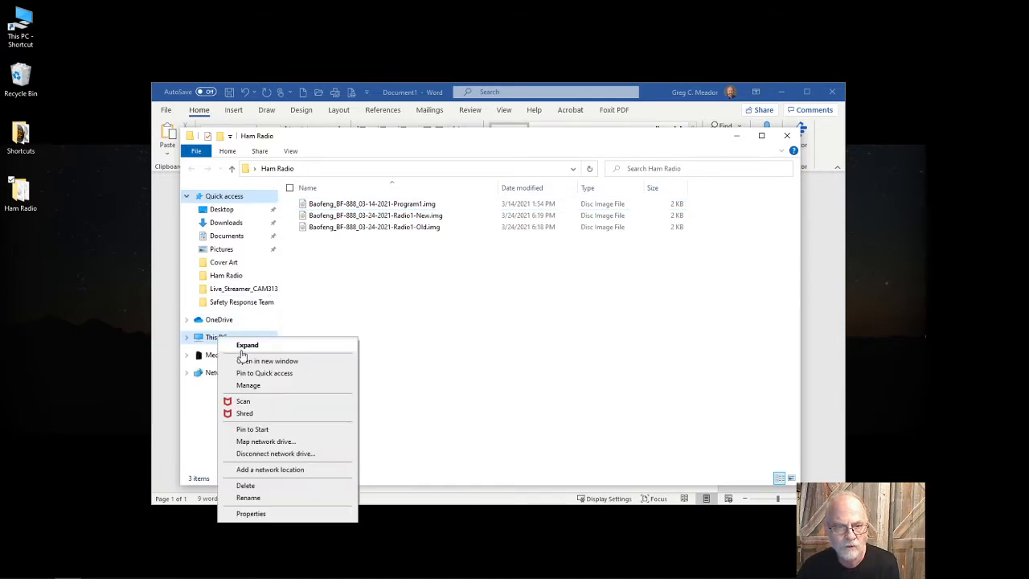
left_click(370, 405)
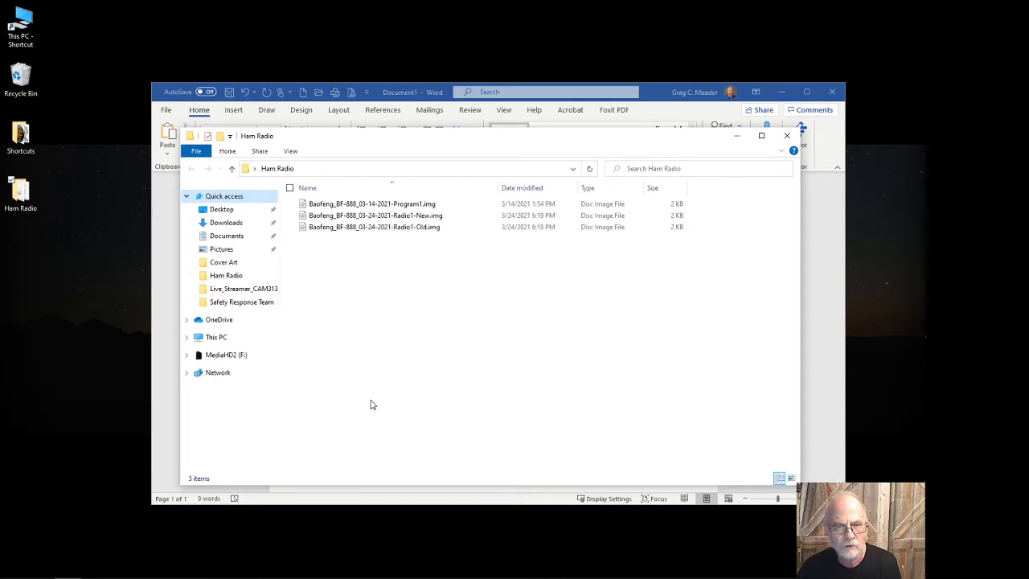
mouse_move(375, 405)
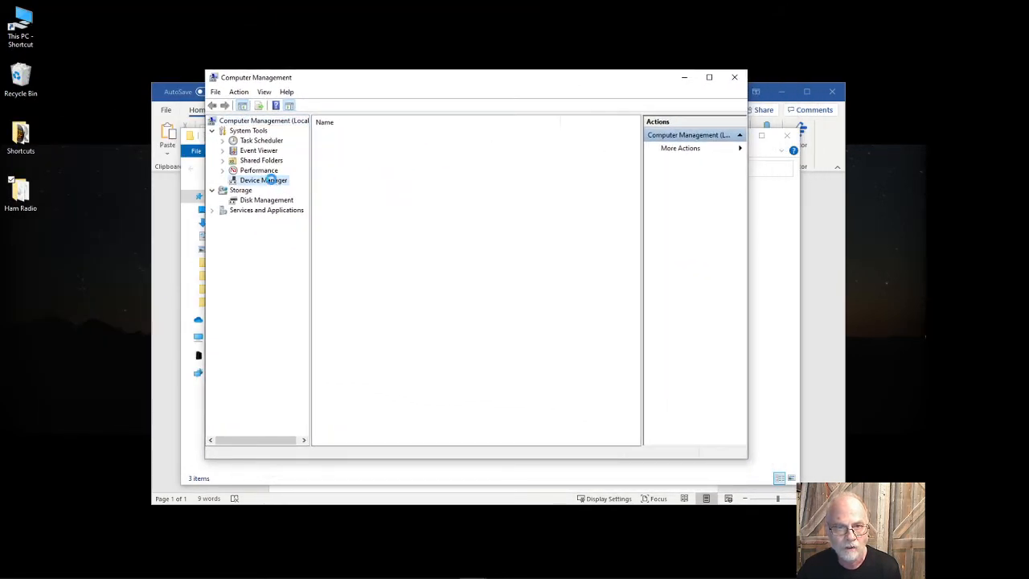
Confirm the cable appears as USB Serial Port (COM3) under Ports in Device Manager, then close it
left_click(264, 180)
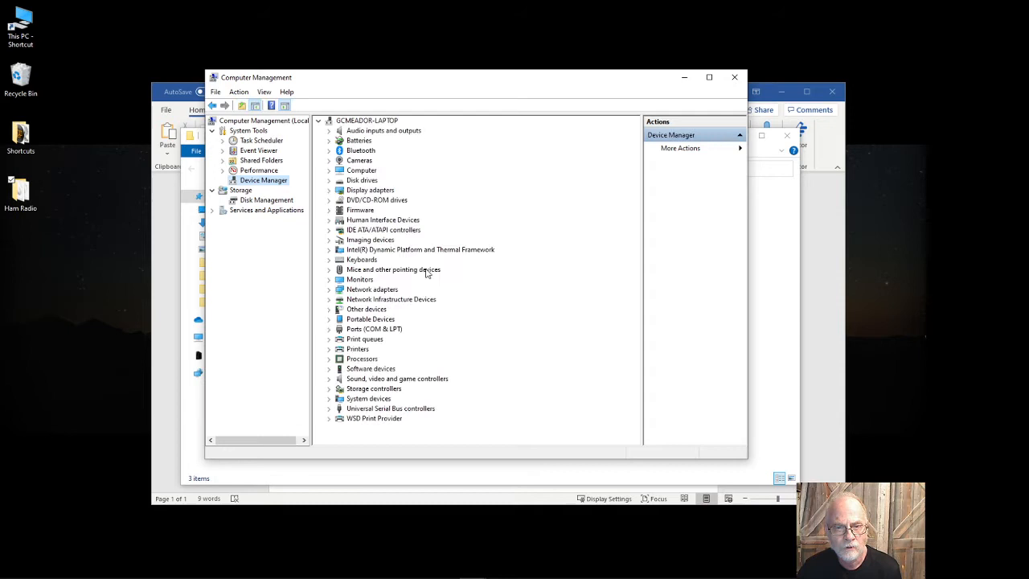
mouse_move(355, 333)
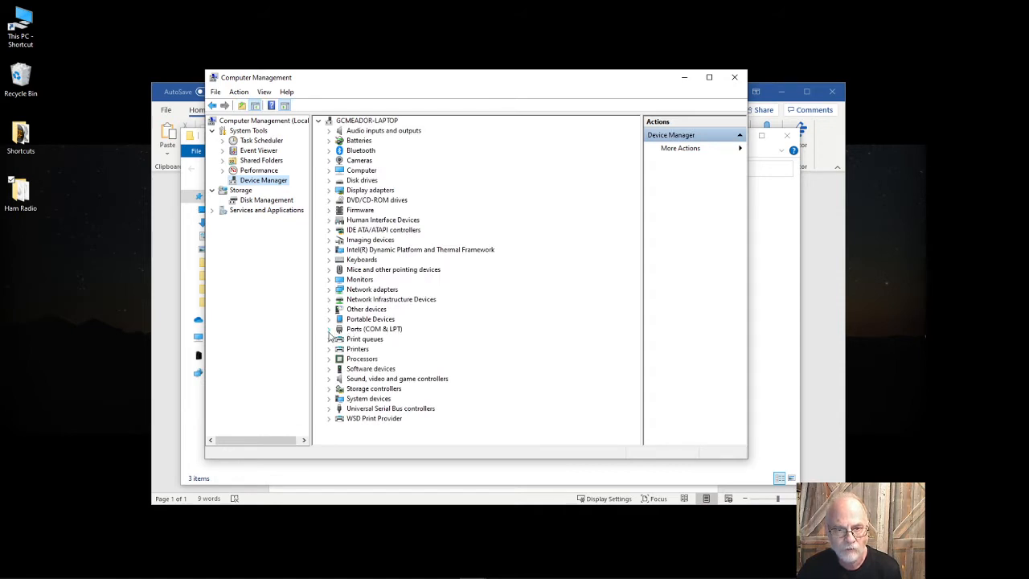
left_click(328, 328)
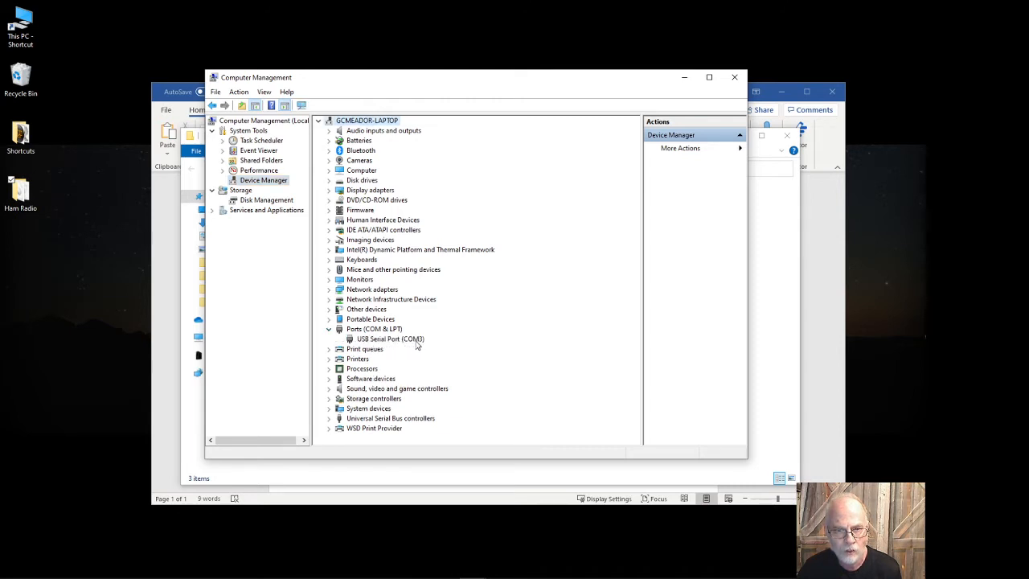
mouse_move(474, 341)
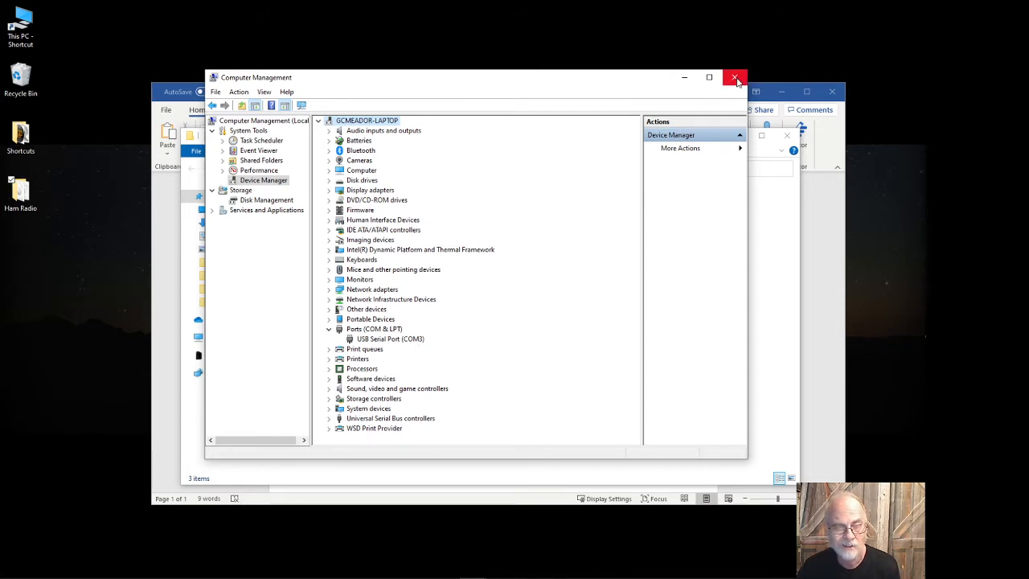
left_click(733, 78)
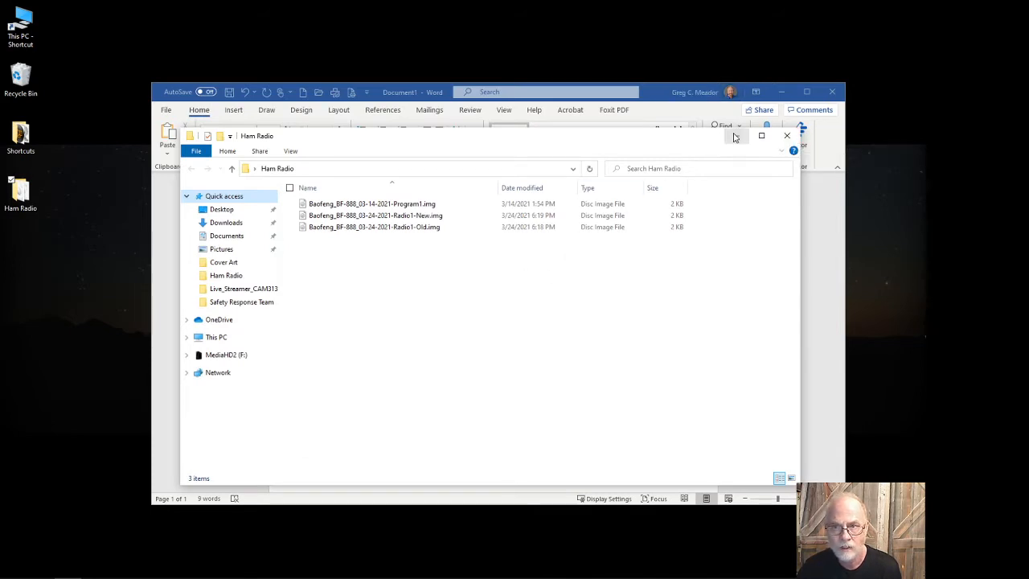
left_click(762, 135)
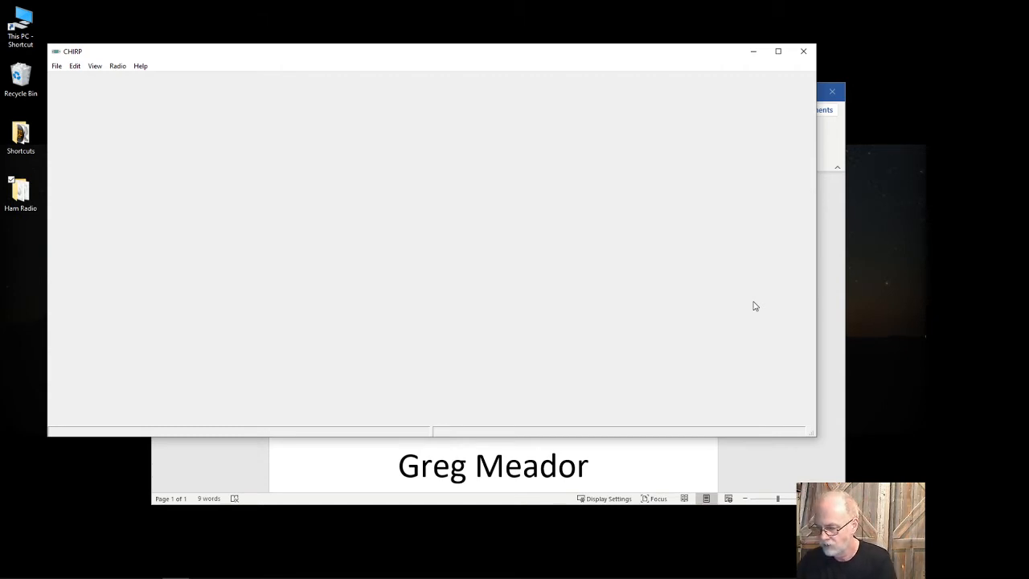
mouse_move(121, 68)
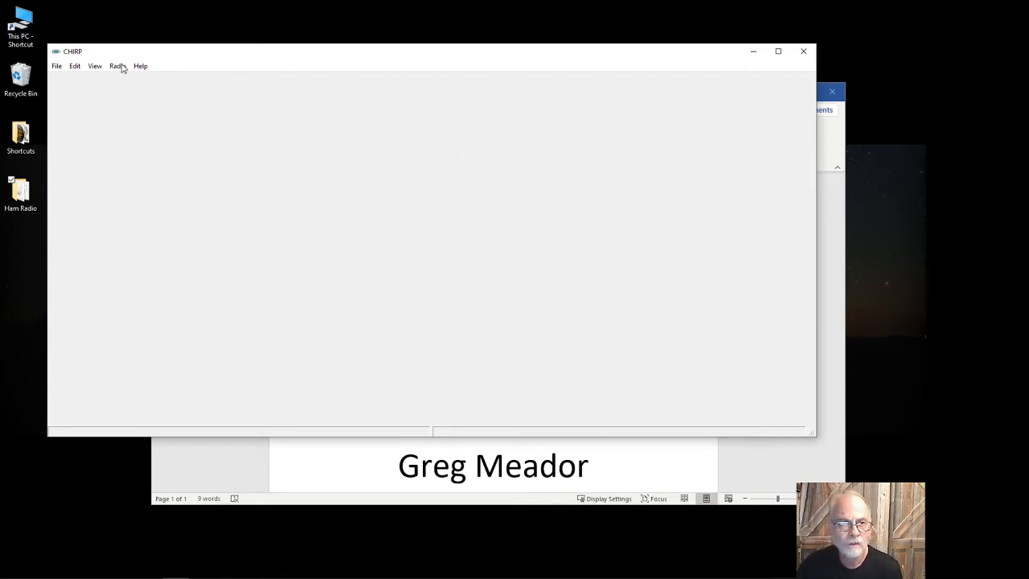
mouse_move(117, 68)
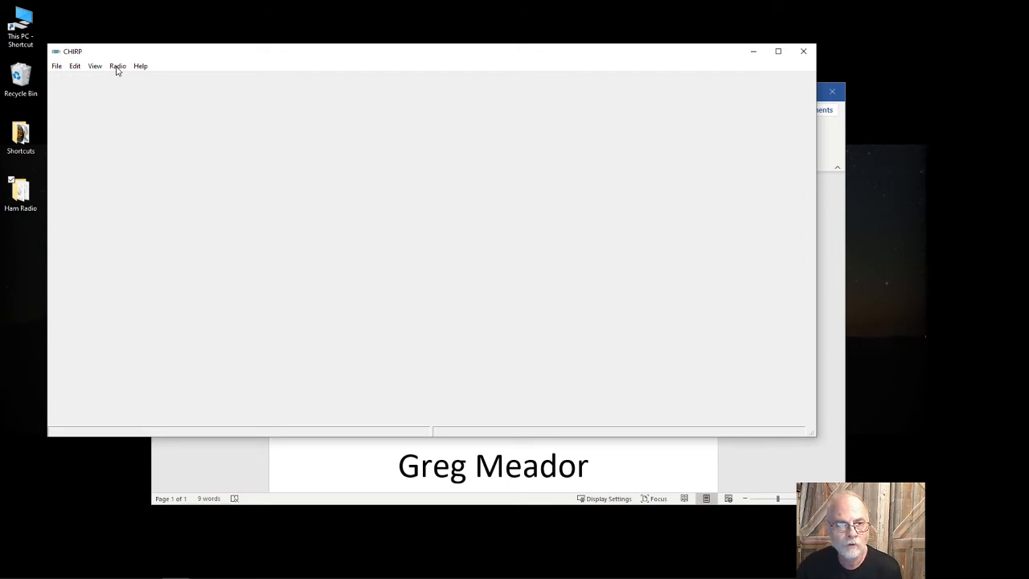
Download the channels from the Baofeng BF-888 radio on COM3 into a new list
left_click(117, 66)
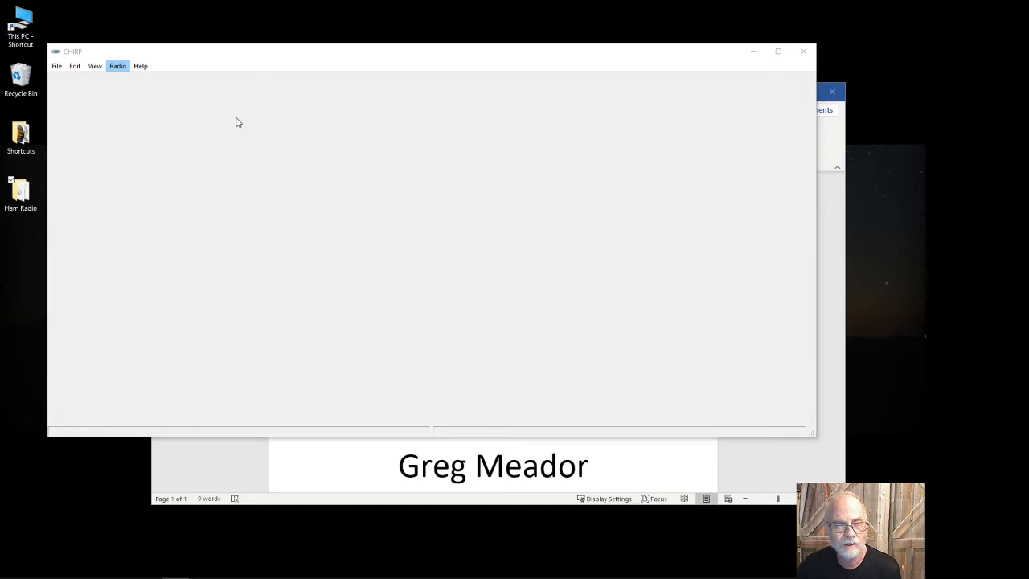
left_click(117, 64)
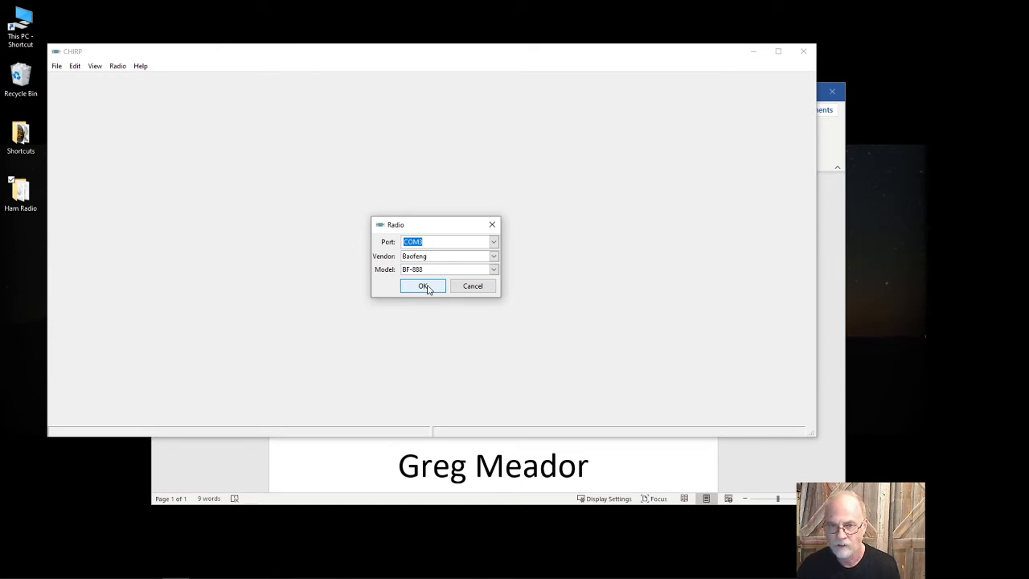
left_click(421, 286)
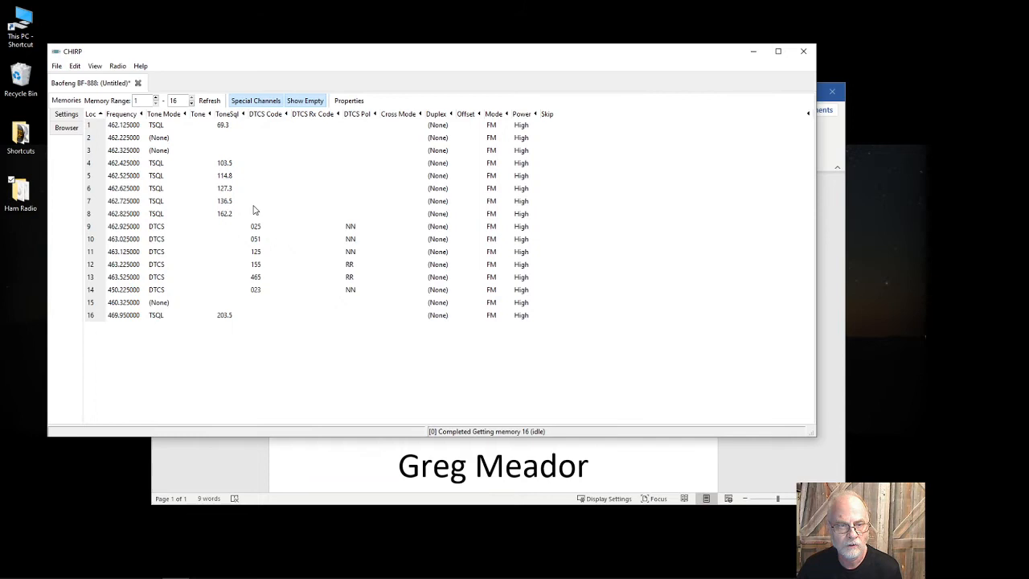
mouse_move(174, 183)
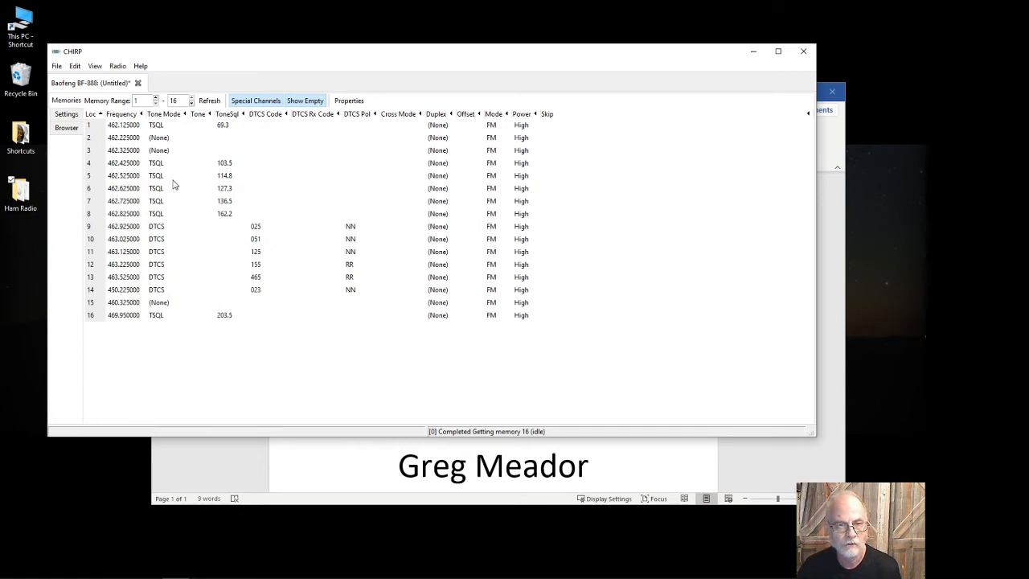
mouse_move(64, 71)
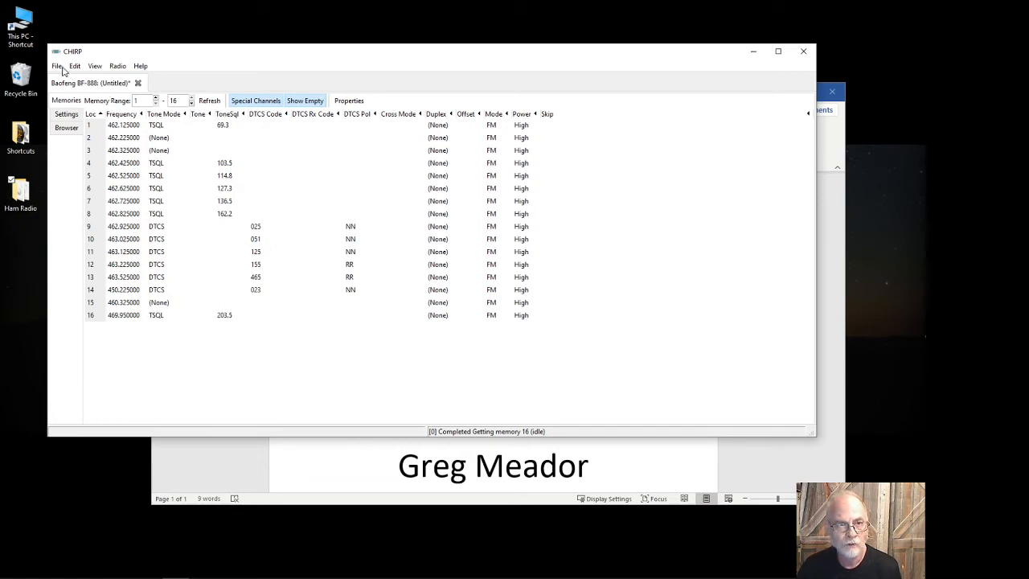
Save the downloaded channels as Baofeng_BF-888_03-25-2021-Radio-Old.img in the Ham Radio folder
left_click(58, 66)
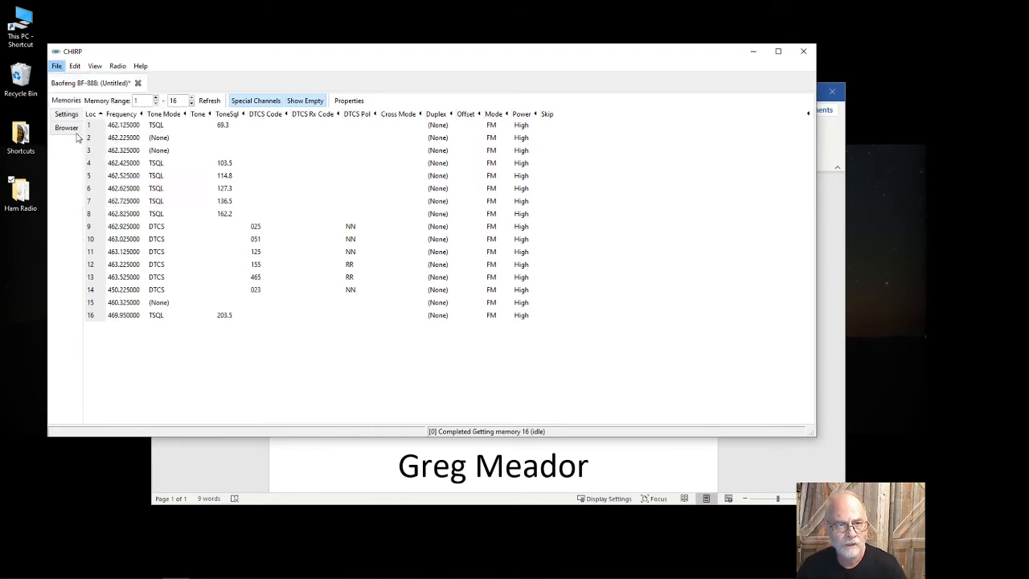
left_click(56, 66)
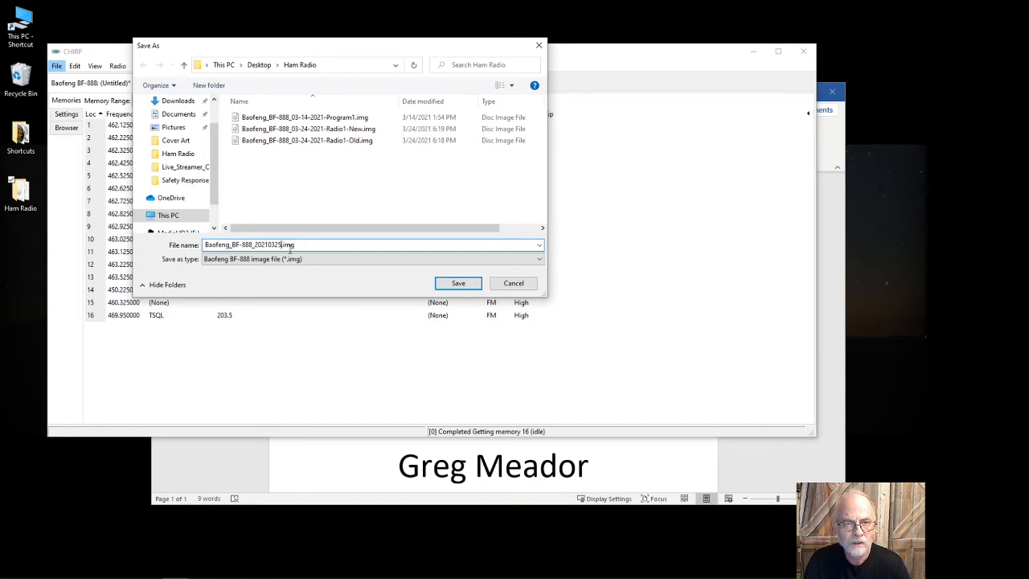
key("BackSpace")
type("03-25")
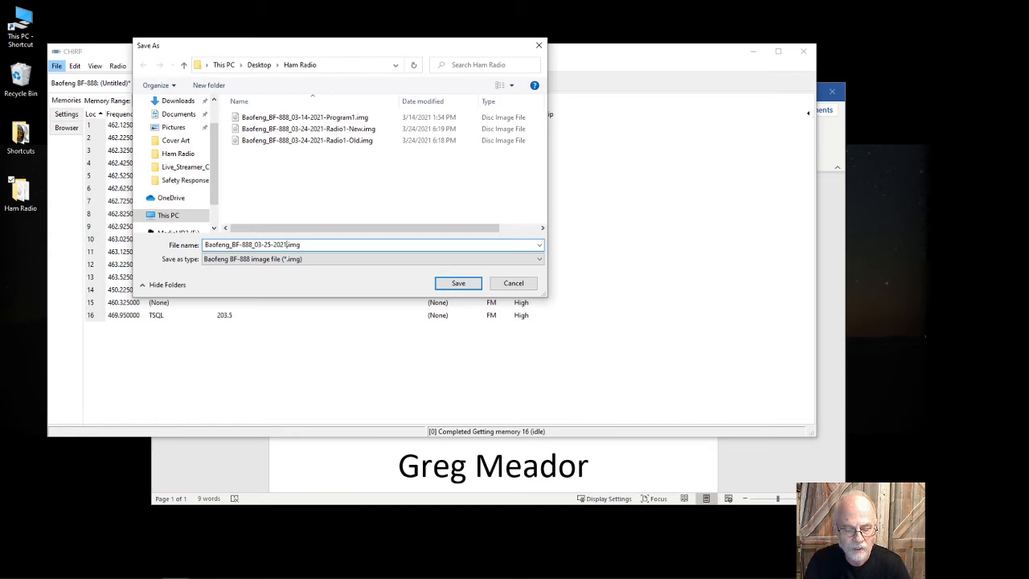
type("-Radio-Old")
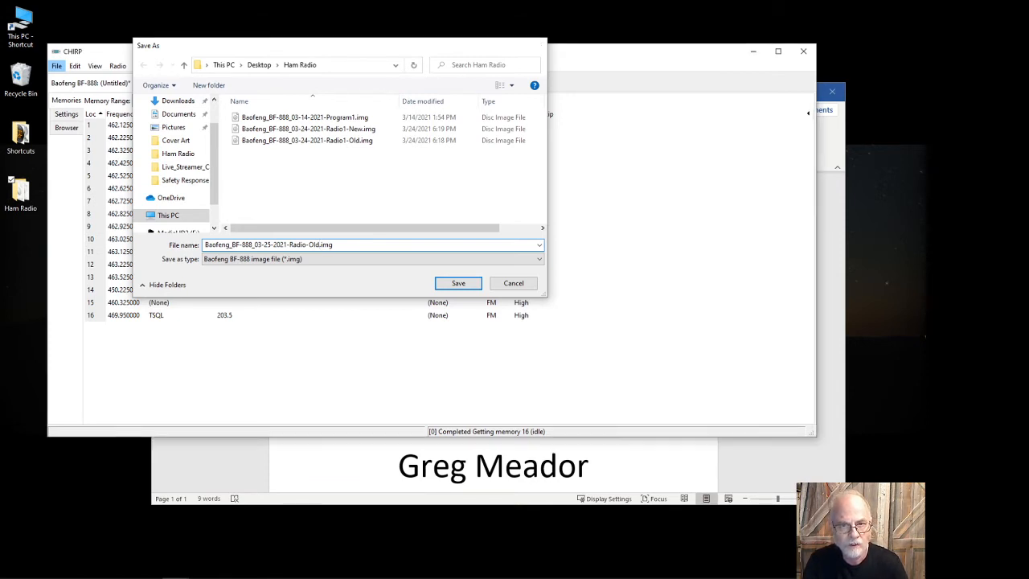
left_click(456, 283)
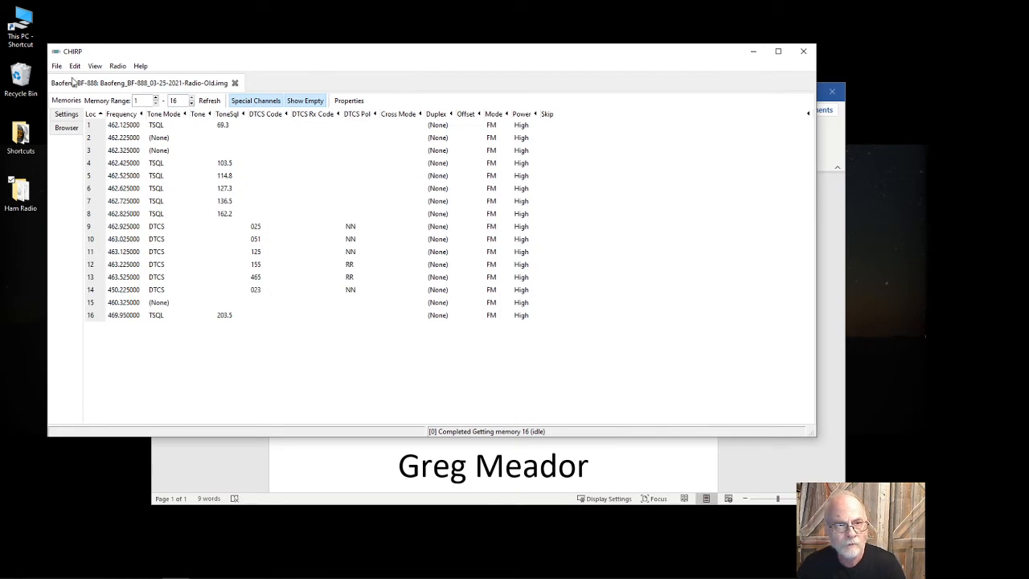
left_click(56, 65)
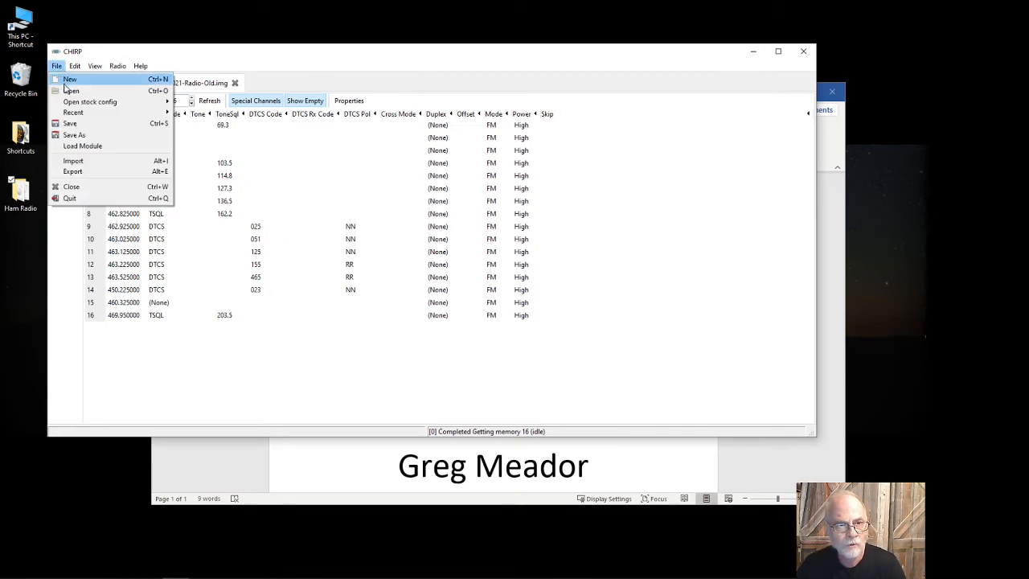
Open Baofeng_BF-888_03-14-2021-Program1.img in a second tab and select its channel rows
left_click(71, 90)
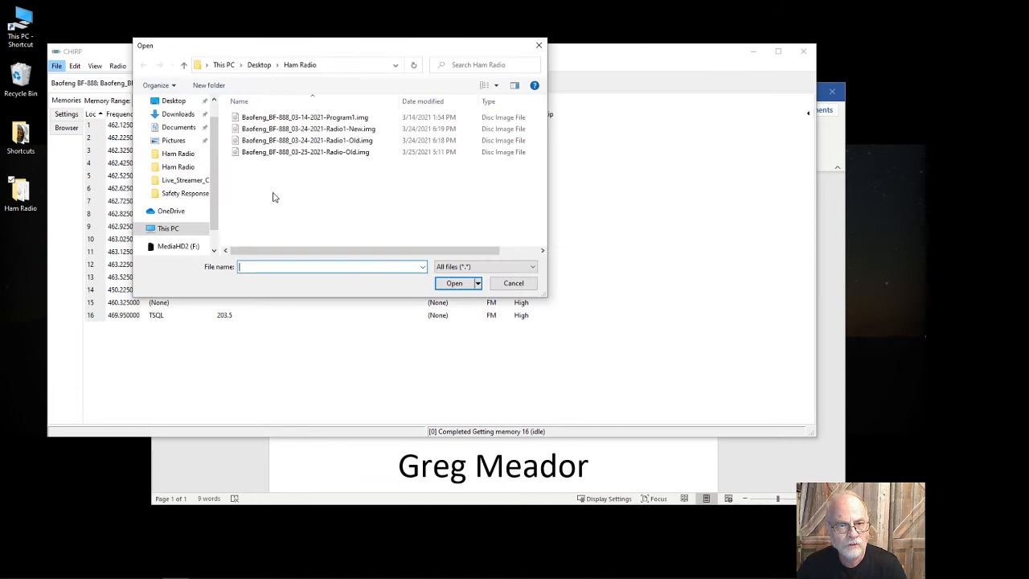
double_click(306, 151)
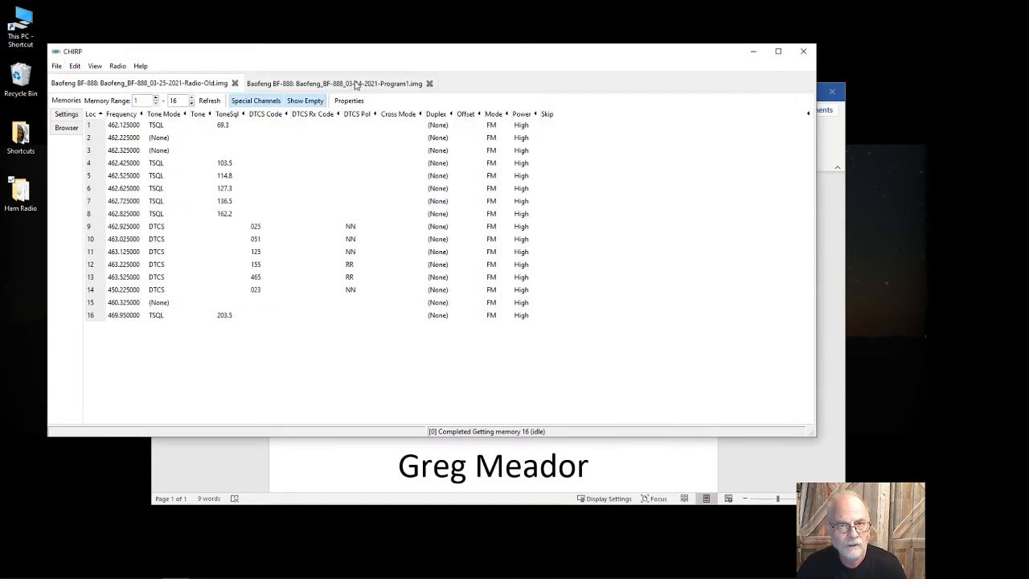
left_click(334, 83)
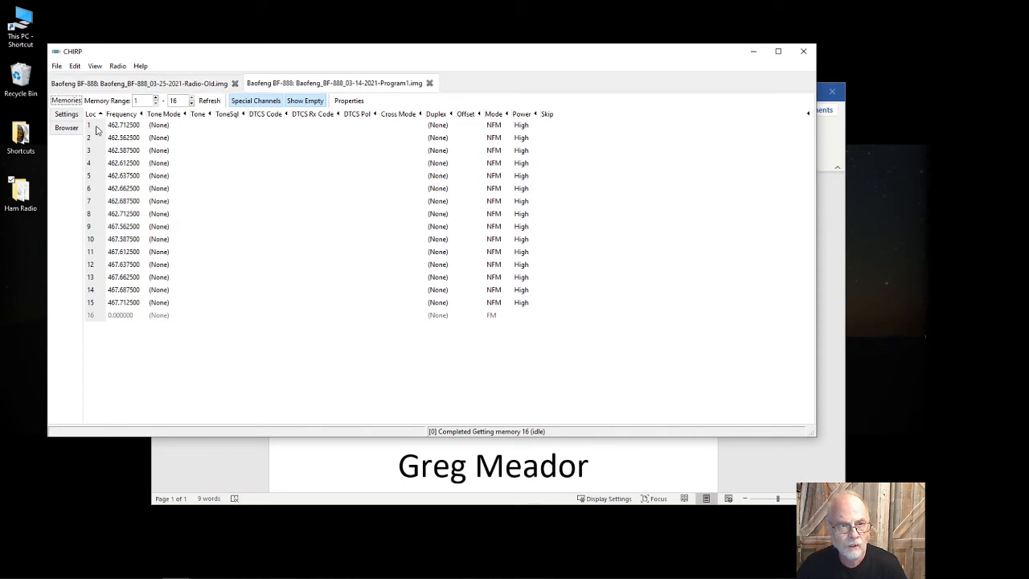
left_click(122, 125)
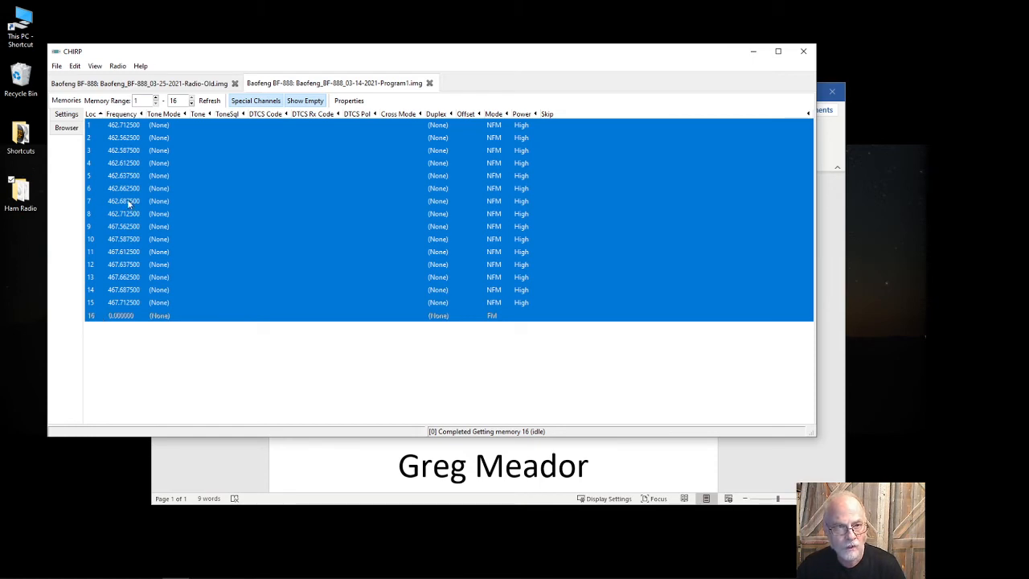
mouse_move(125, 301)
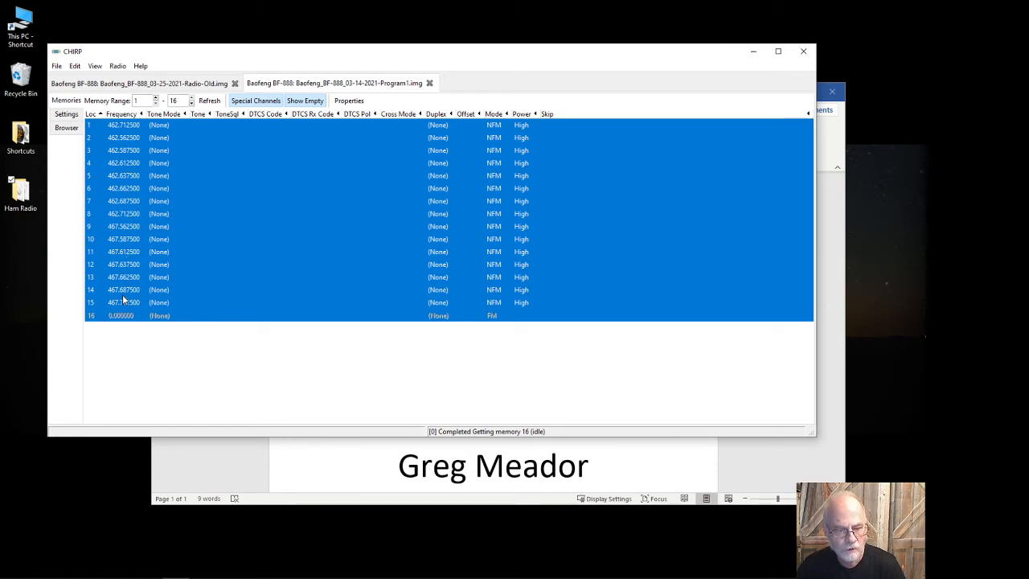
mouse_move(130, 263)
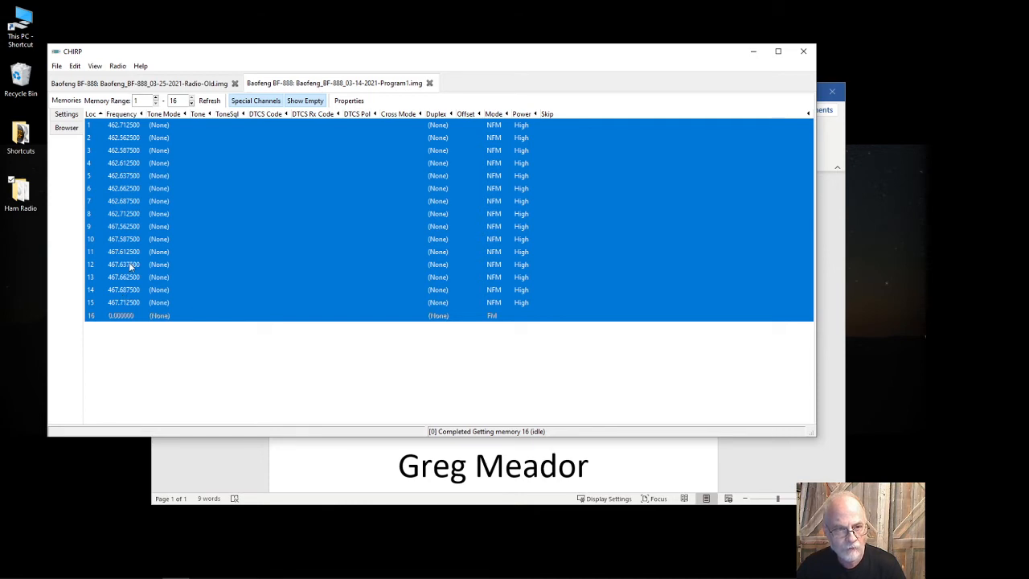
mouse_move(112, 347)
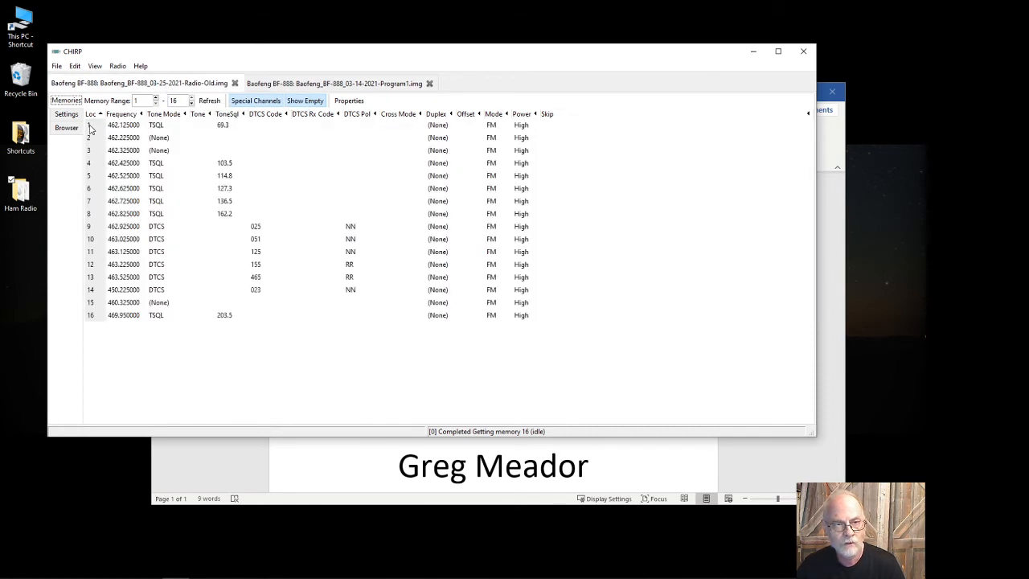
Paste the Program1 FRS channels into the Radio-Old list, overwriting all existing entries
left_click(121, 125)
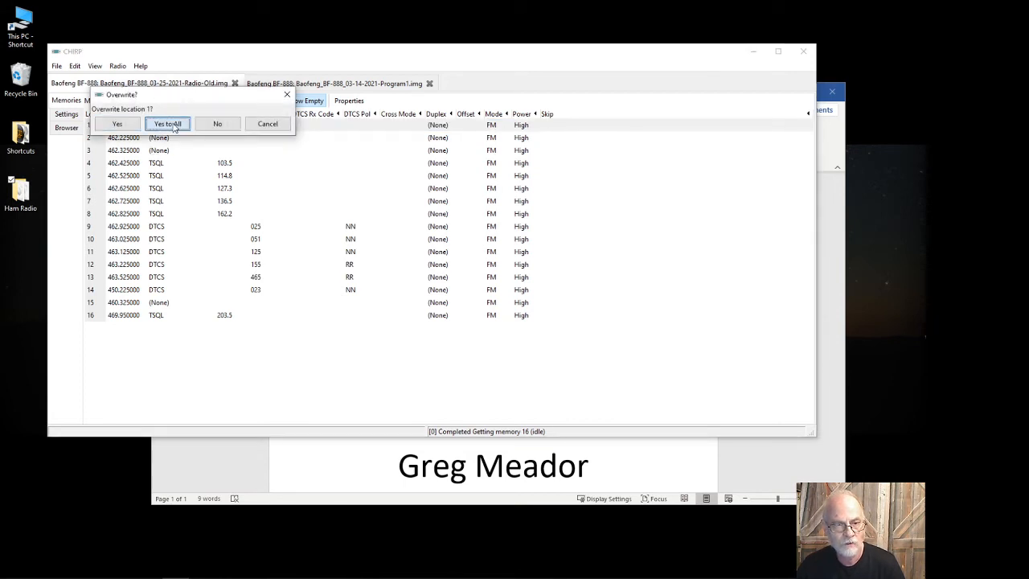
left_click(167, 122)
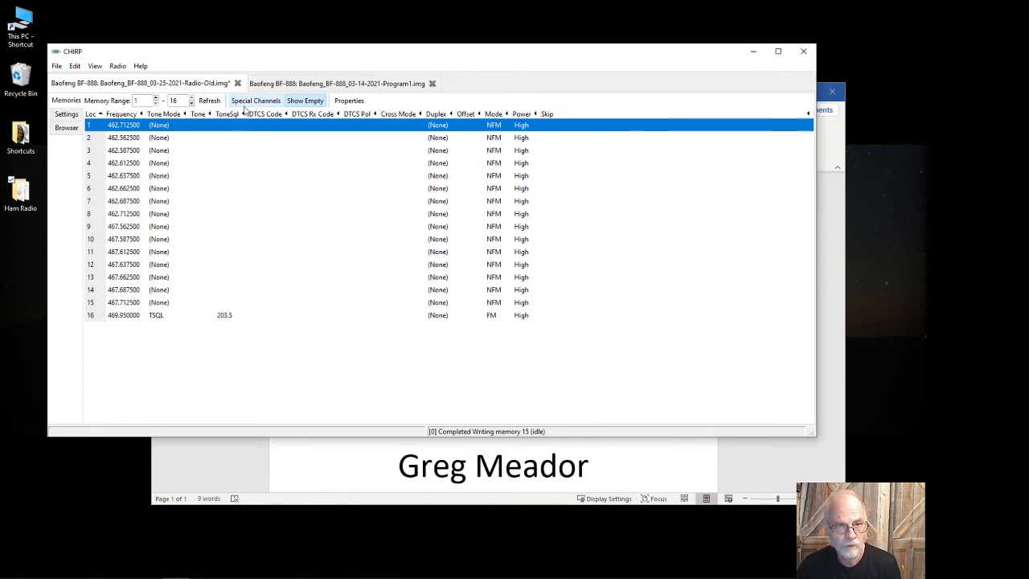
left_click(338, 83)
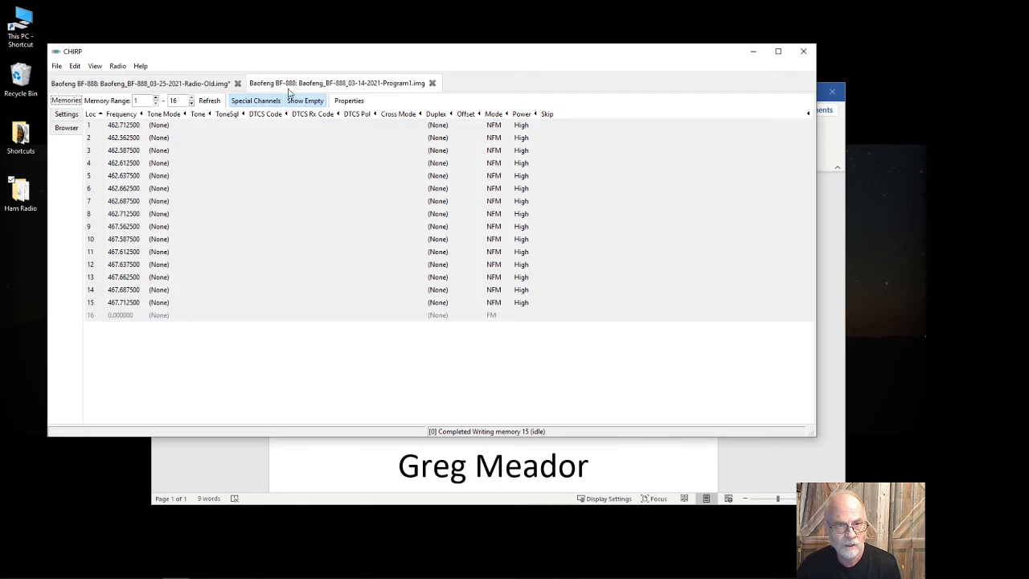
mouse_move(122, 320)
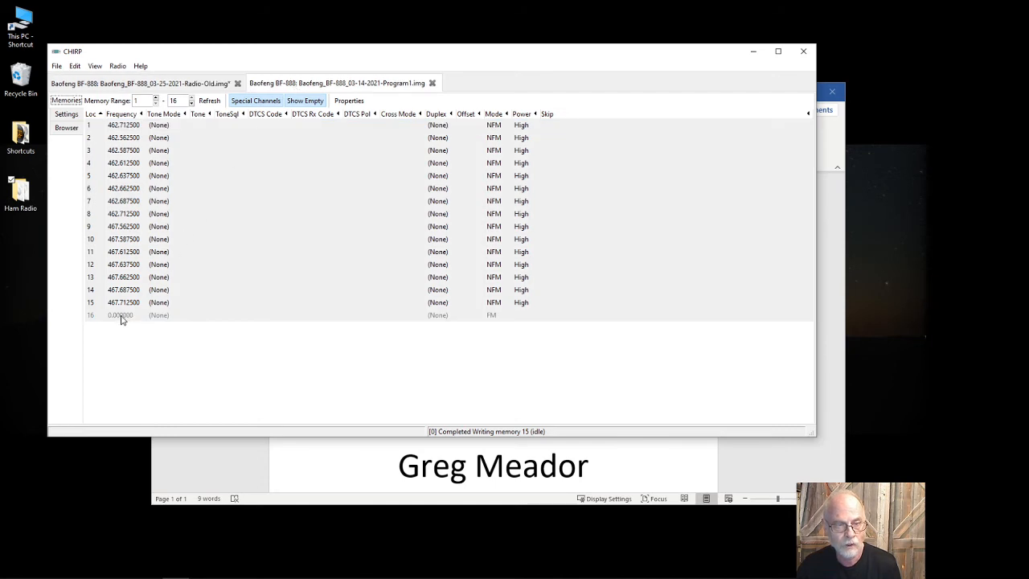
mouse_move(157, 83)
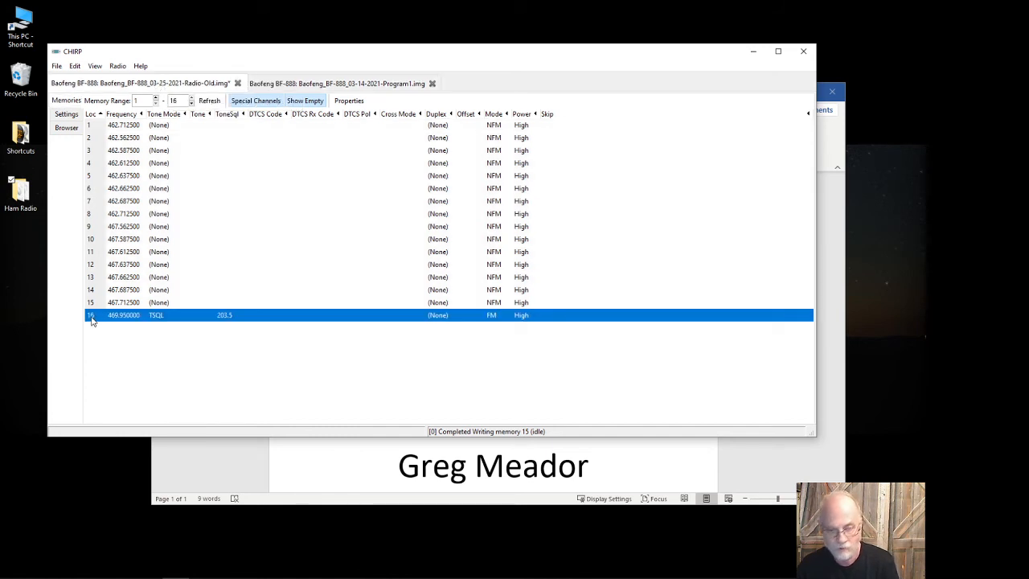
mouse_move(145, 324)
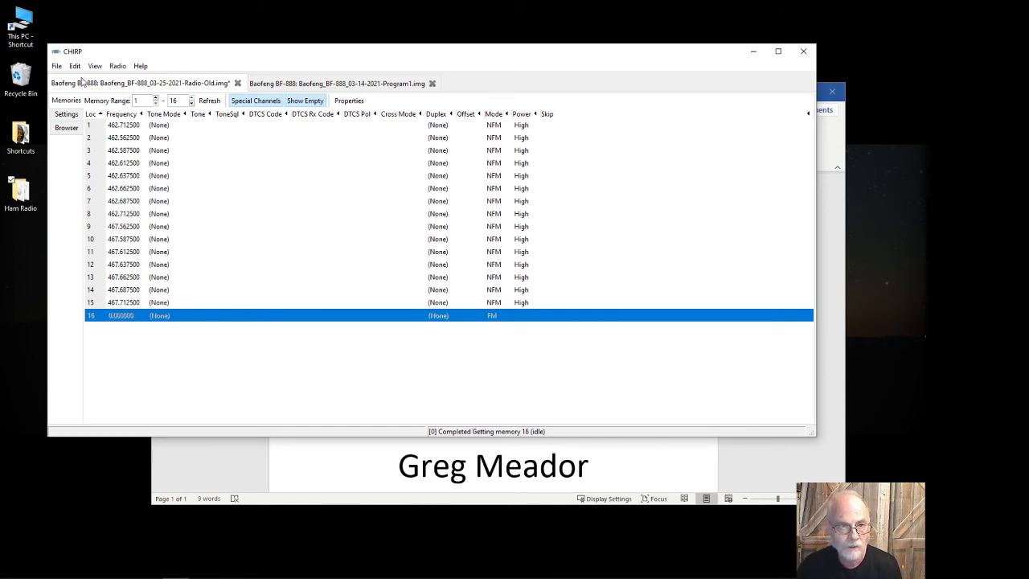
Save the edited channel list as Baofeng_BF-888_03-25-2021-Radio-New.img
left_click(56, 64)
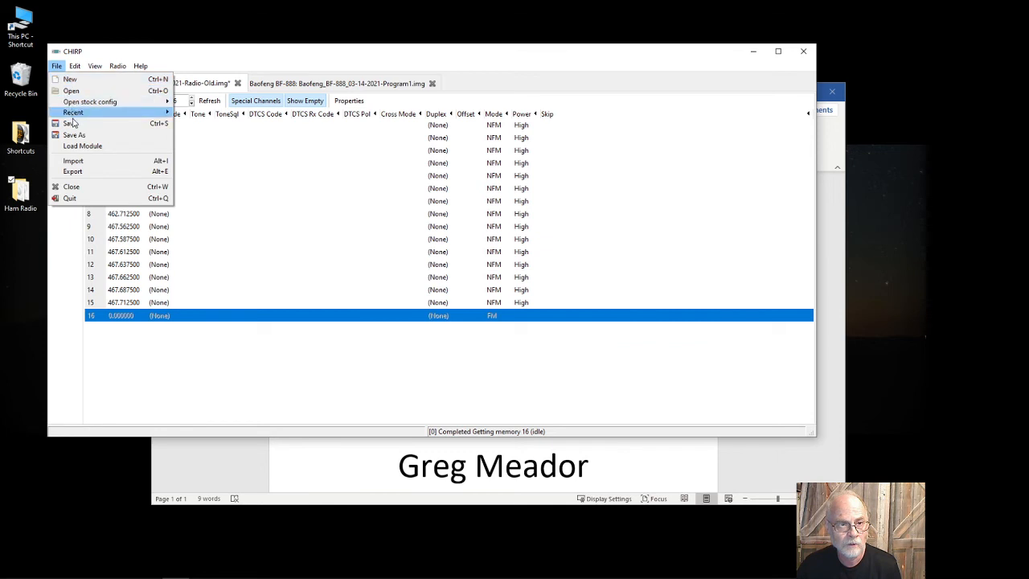
left_click(74, 135)
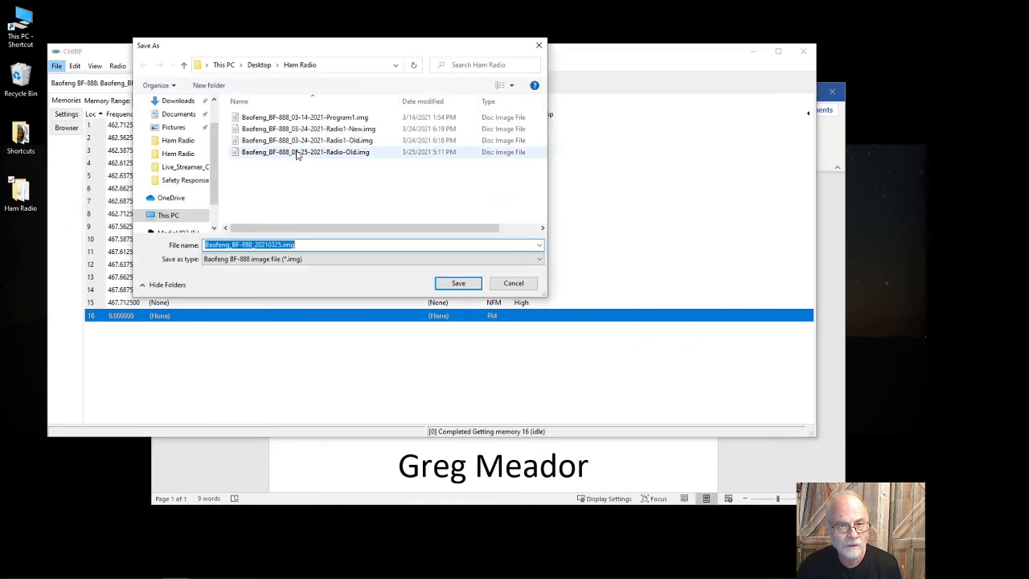
mouse_move(325, 154)
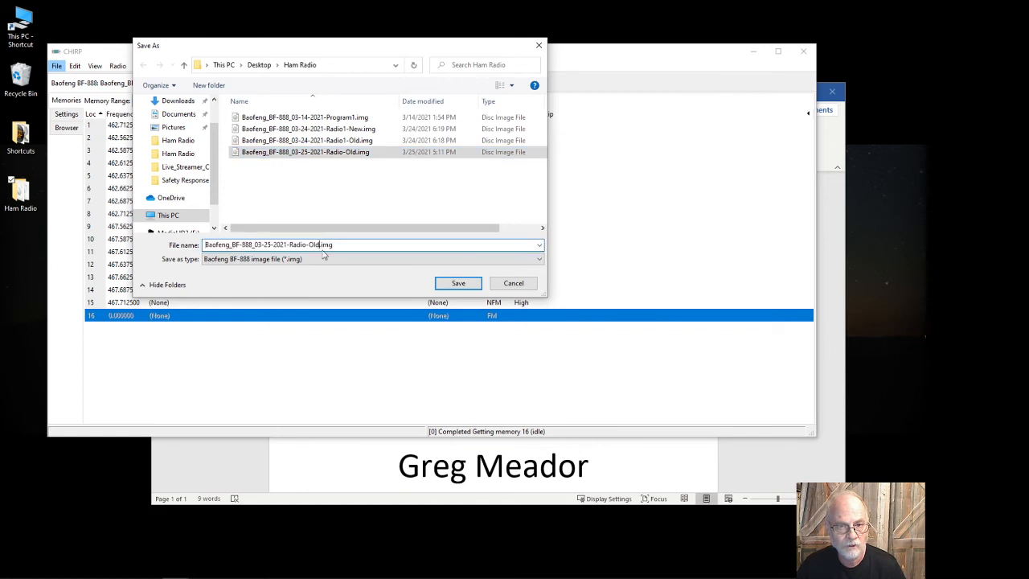
key("BackSpace")
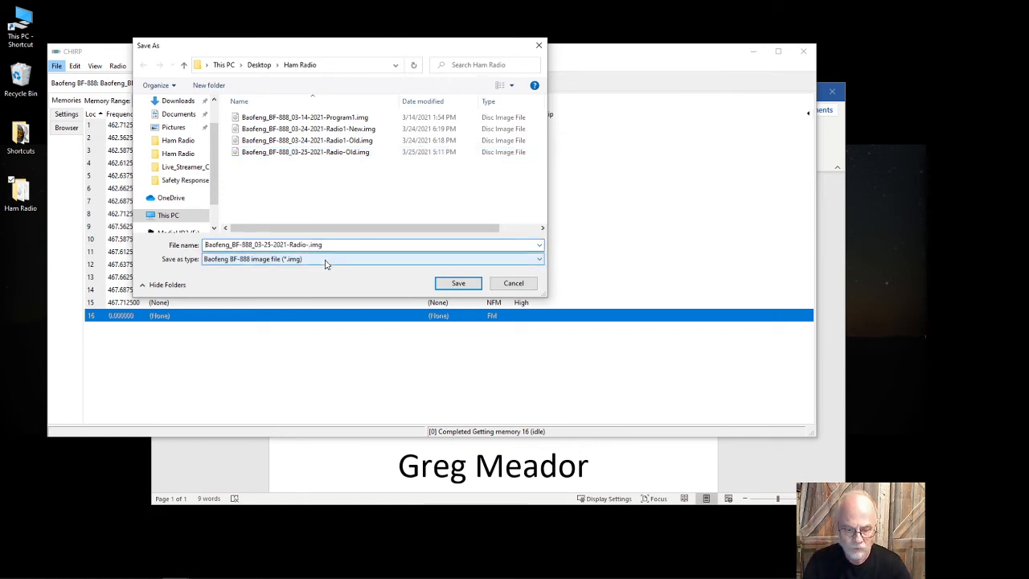
type("New")
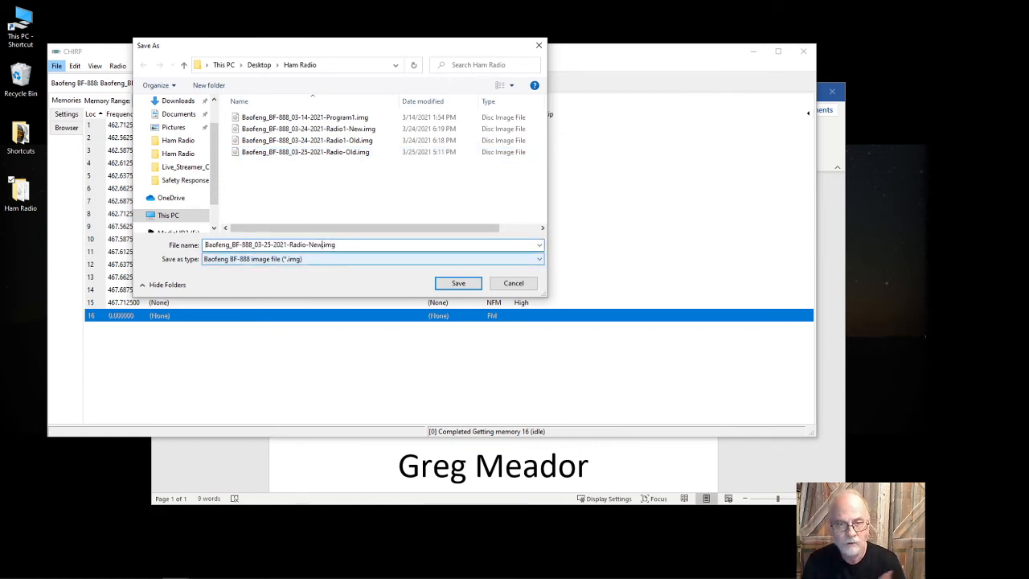
left_click(457, 283)
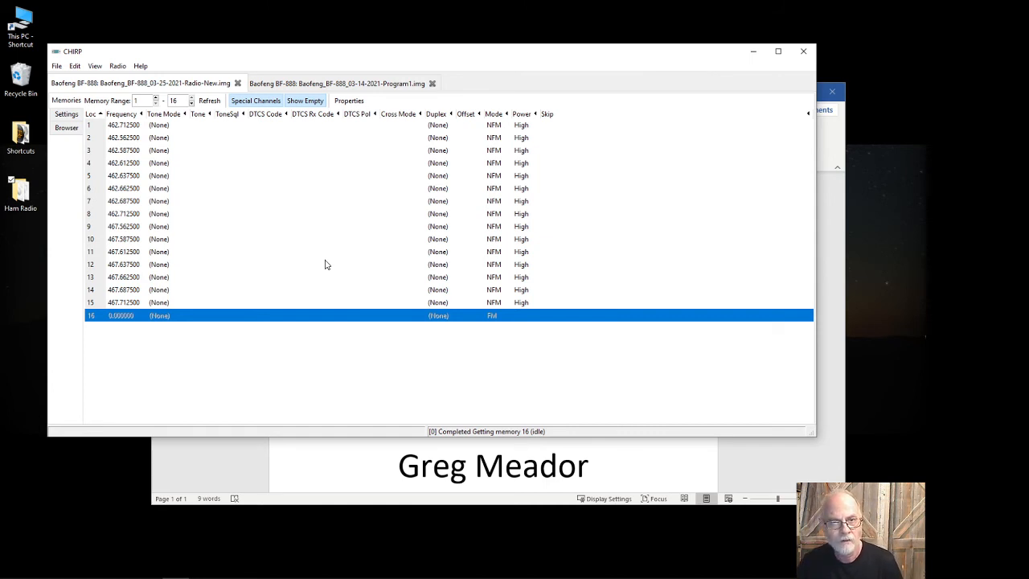
Upload the channels to the radio on COM3 as Baofeng BF-888
left_click(117, 64)
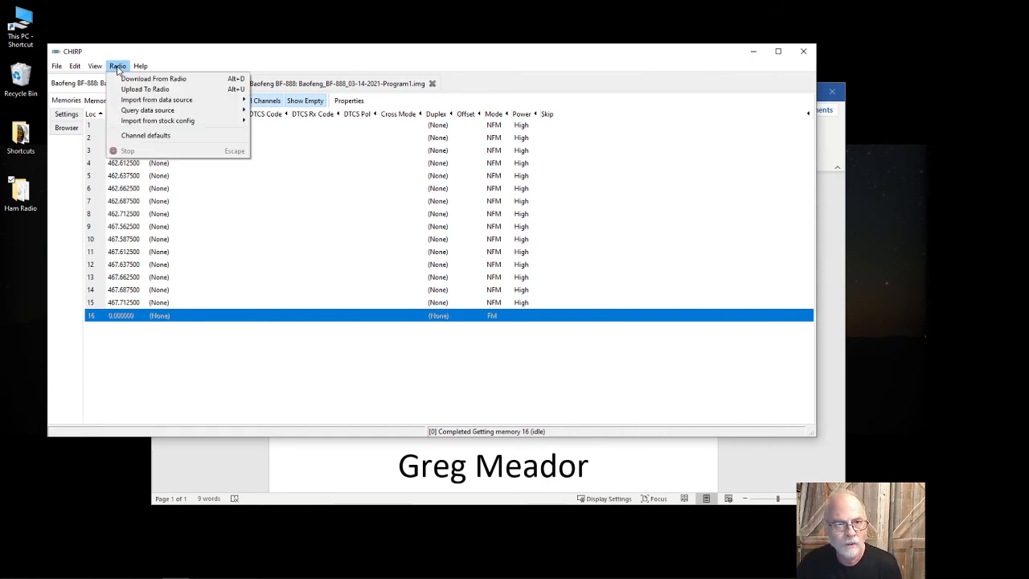
mouse_move(145, 89)
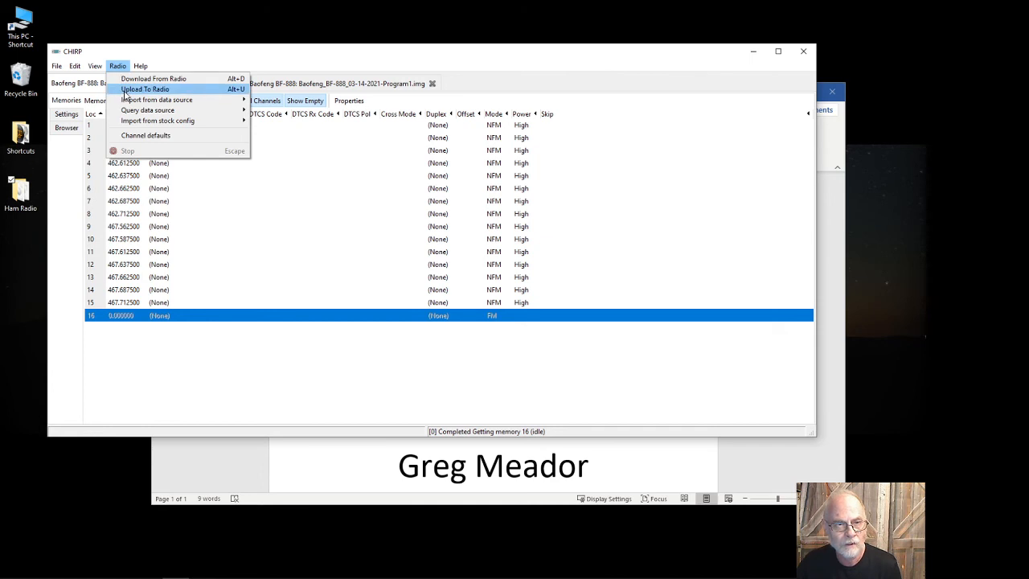
left_click(152, 77)
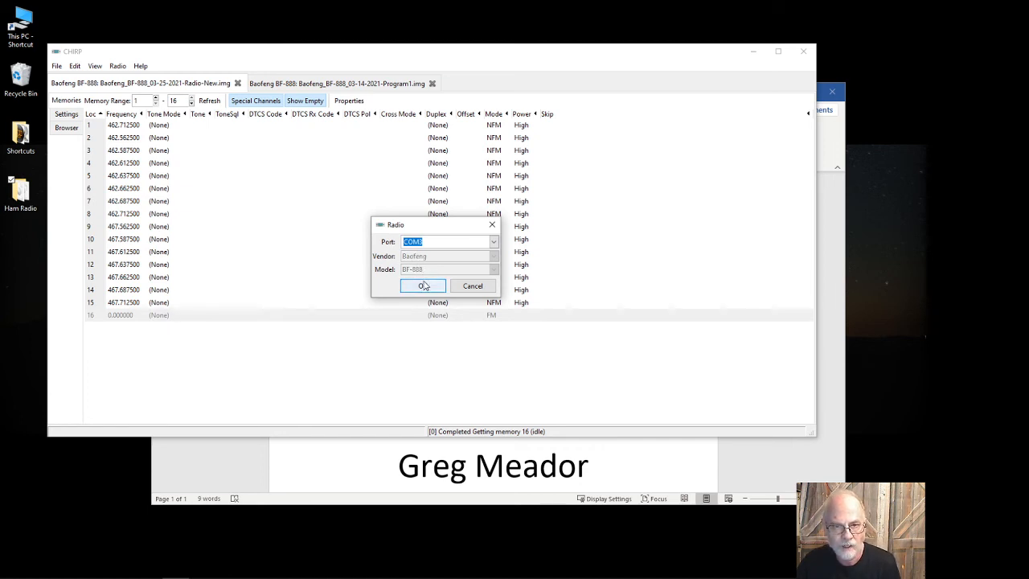
left_click(421, 286)
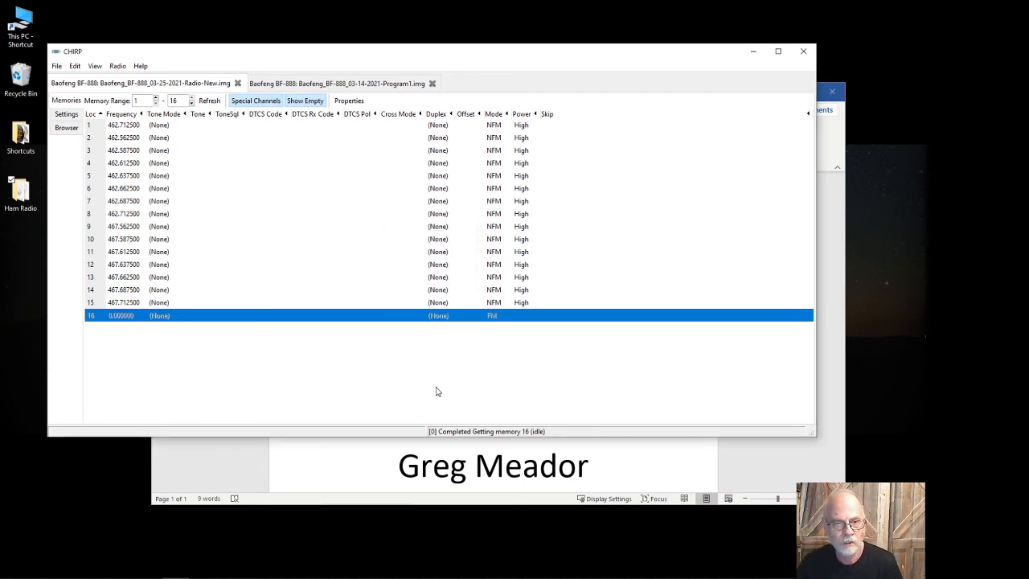
mouse_move(344, 264)
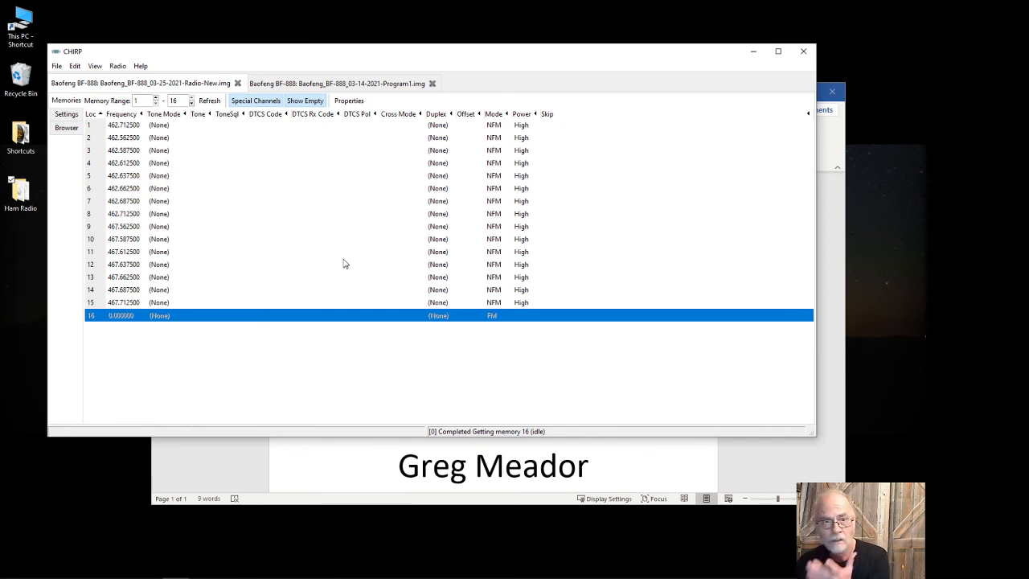
mouse_move(753, 52)
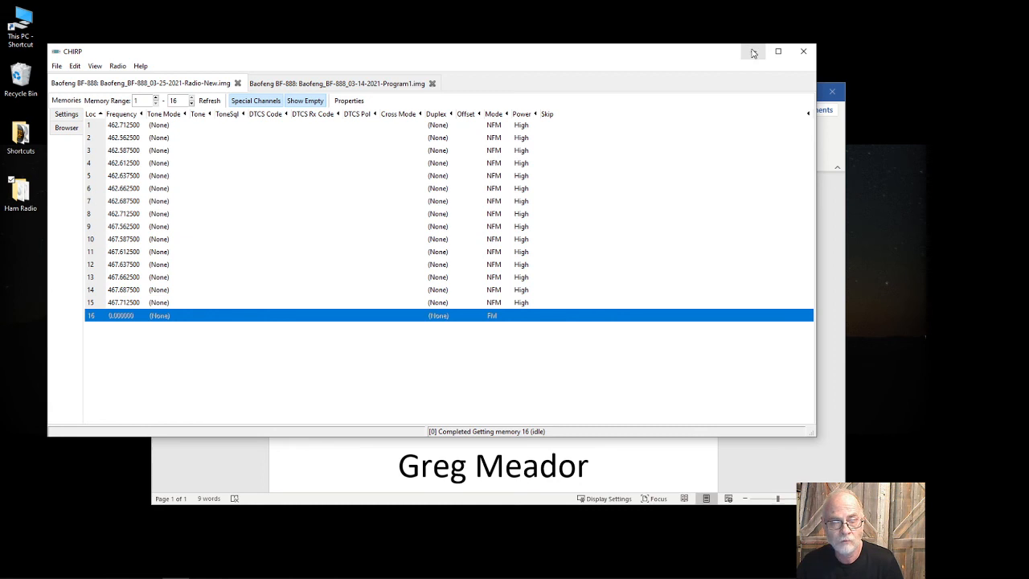
mouse_move(753, 51)
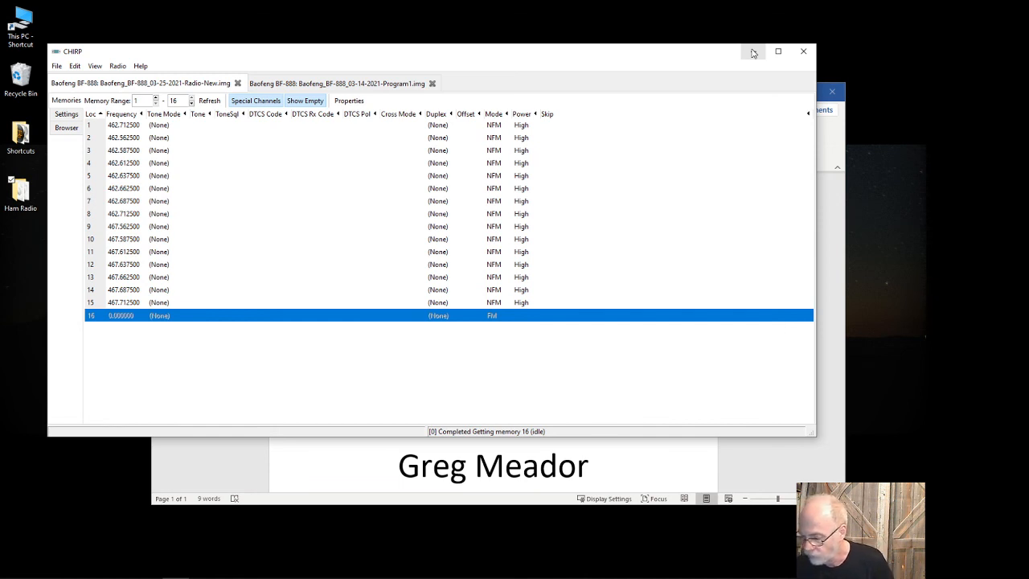
mouse_move(765, 65)
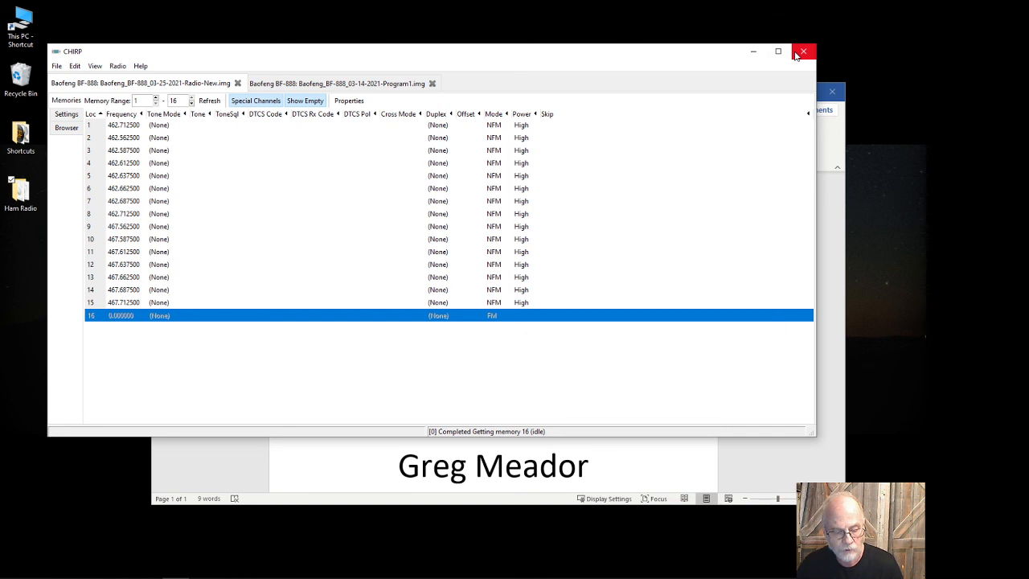
mouse_move(804, 52)
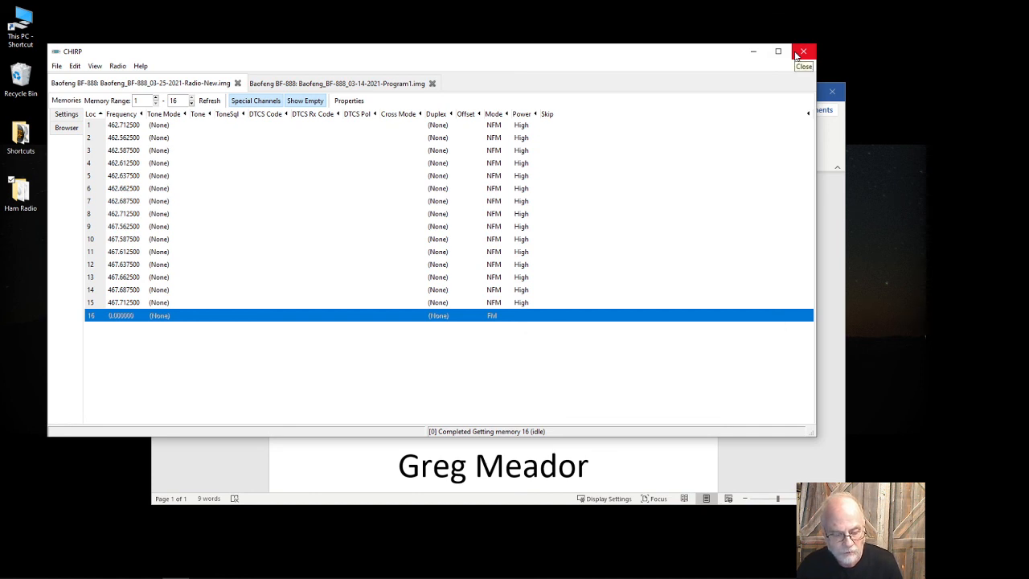